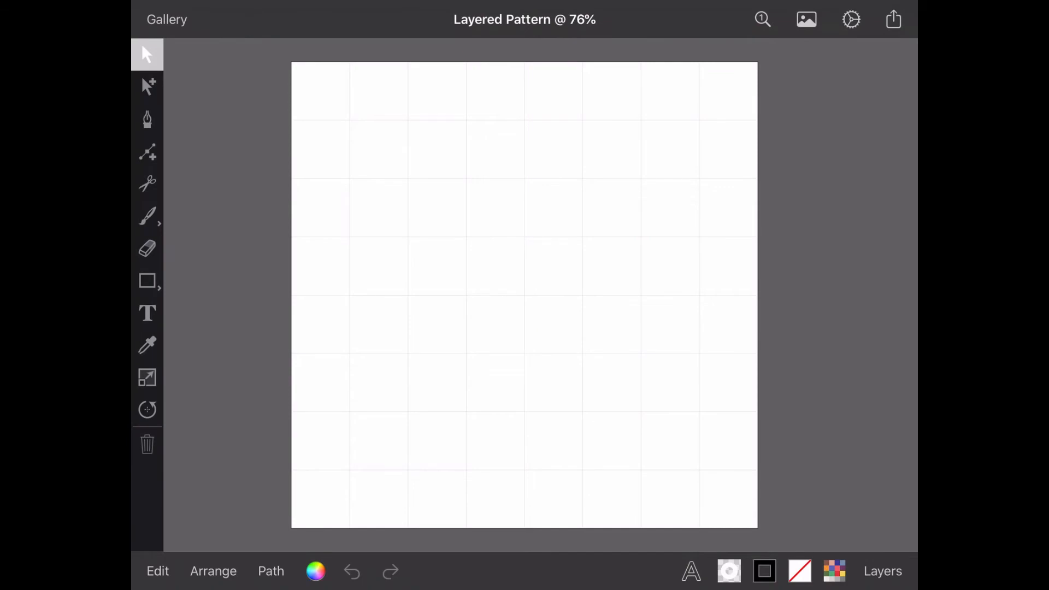
# Turn on Enable Snapping and Snap to Grid in the document's Snapping settings.
pyautogui.click(851, 20)
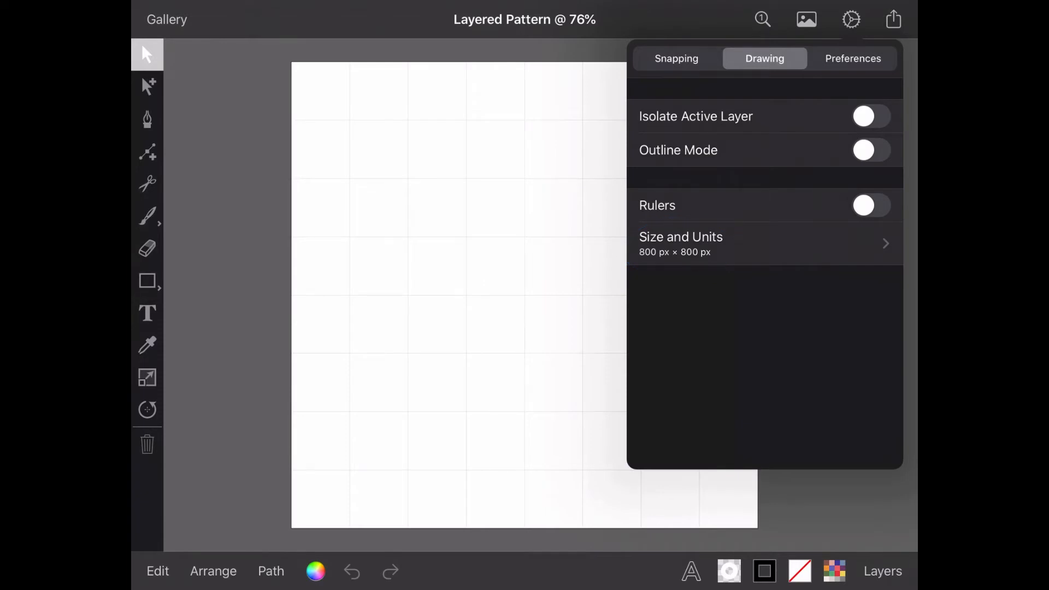
pyautogui.click(675, 58)
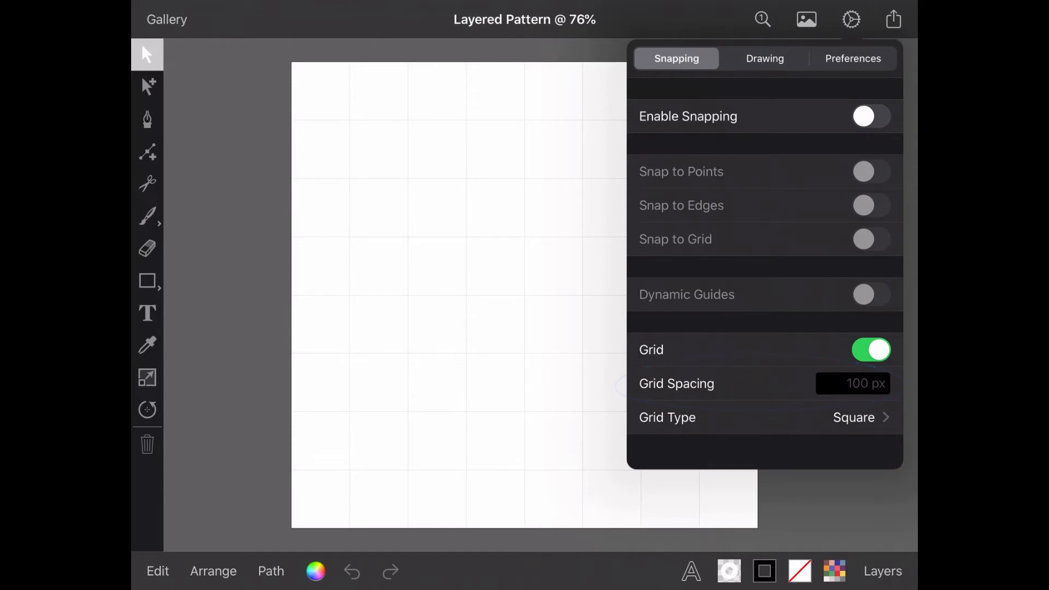
pyautogui.click(871, 116)
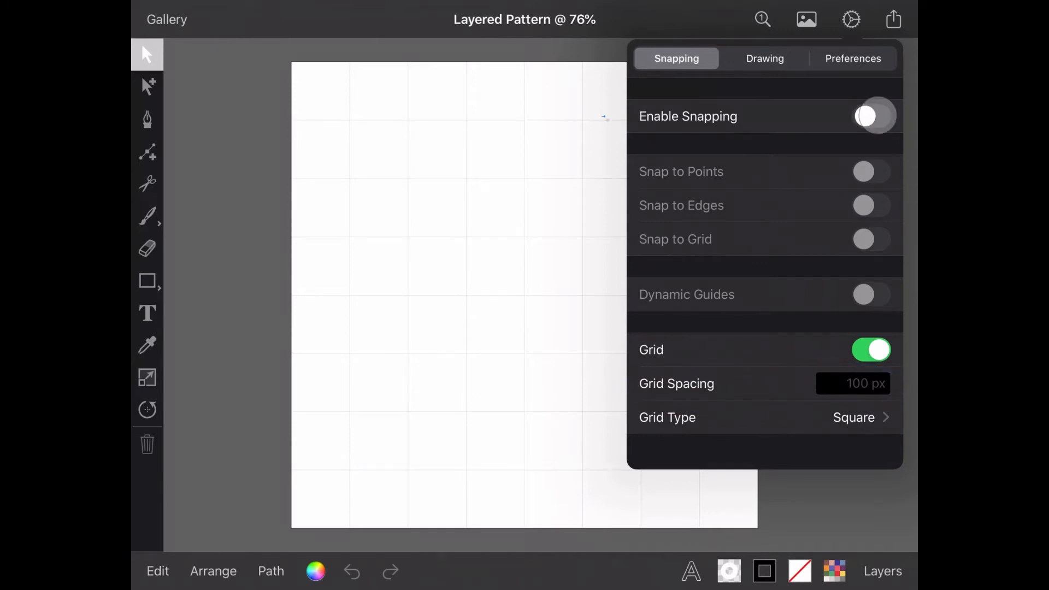
pyautogui.click(871, 116)
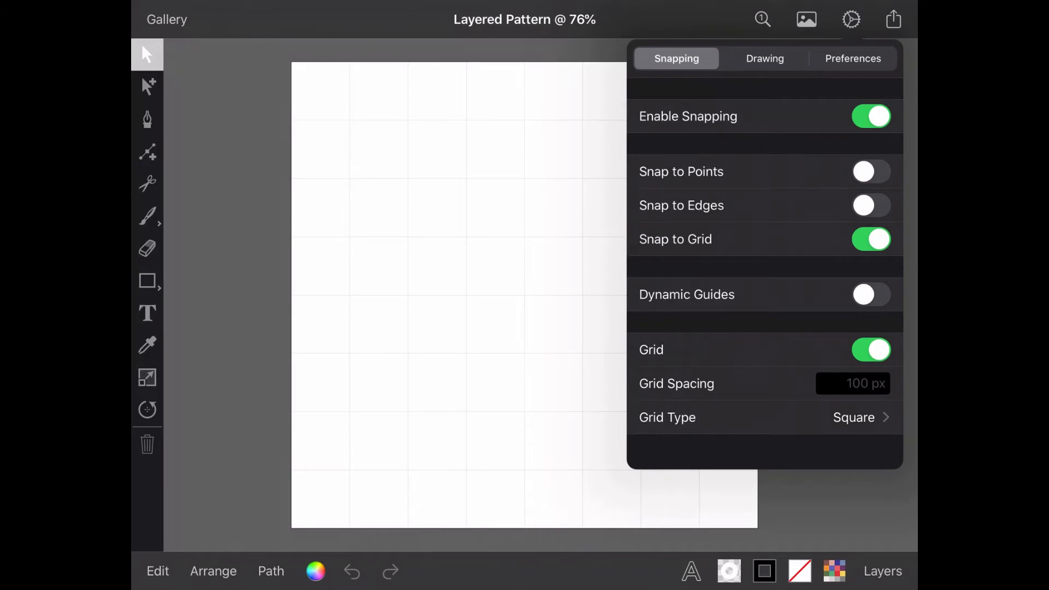
pyautogui.click(146, 280)
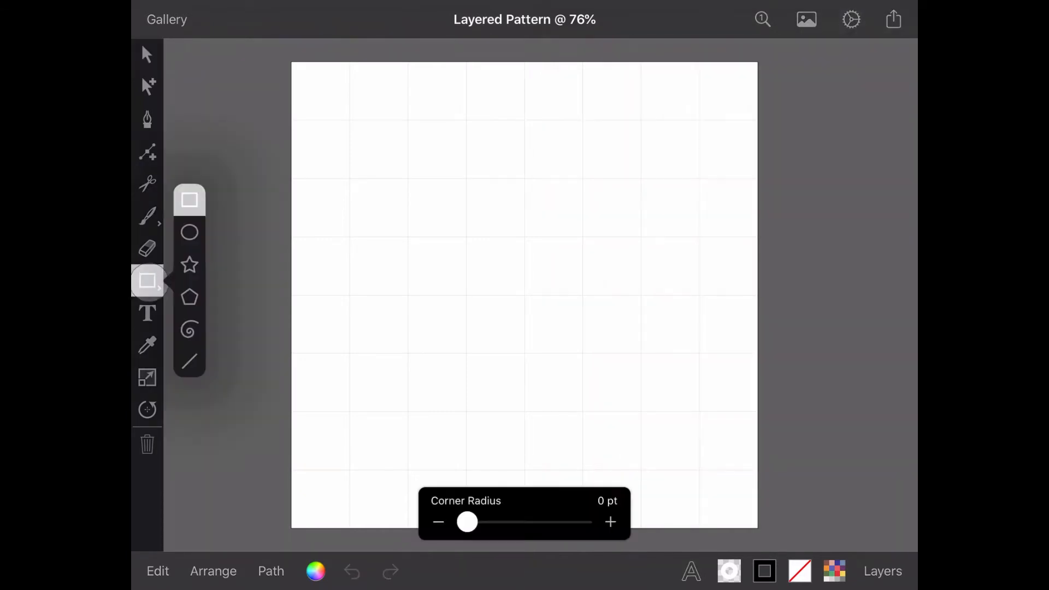
# Draw a tall ellipse on the 10 px grid and sharpen its top and bottom into points.
pyautogui.click(189, 232)
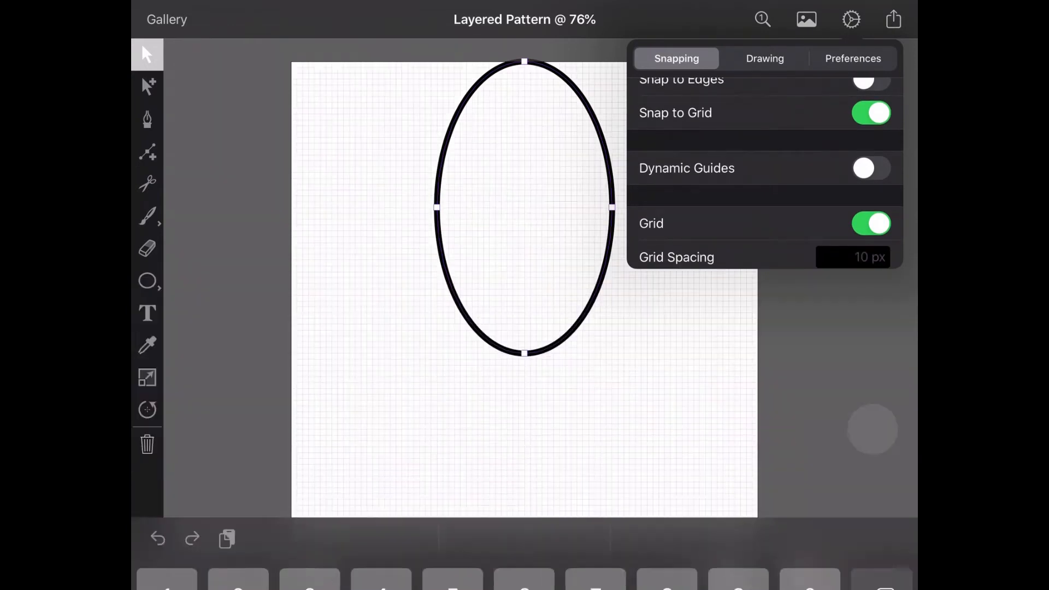
pyautogui.click(851, 19)
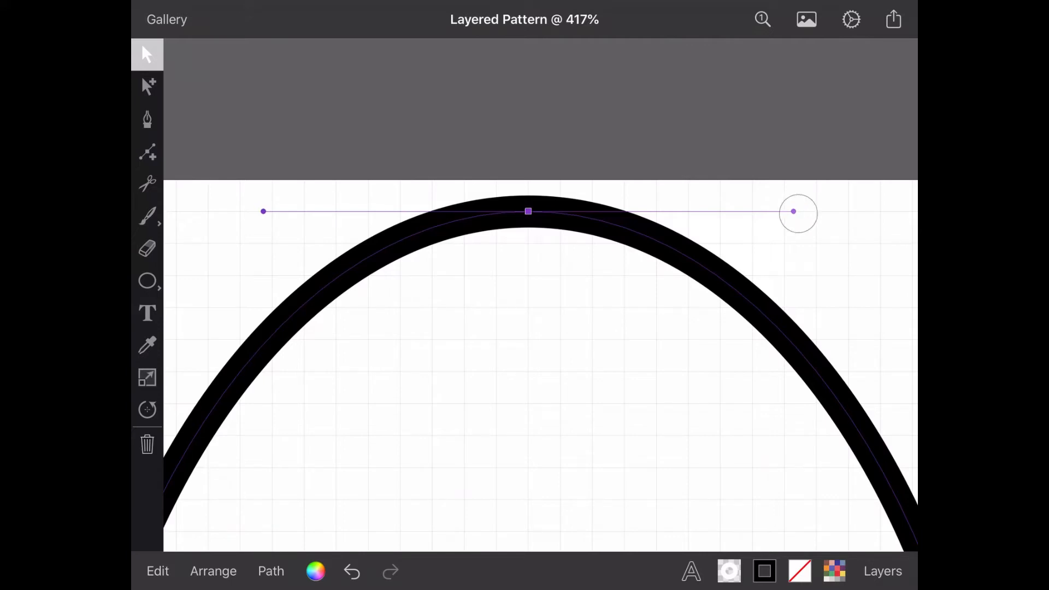
pyautogui.moveTo(793, 212); pyautogui.dragTo(625, 212)
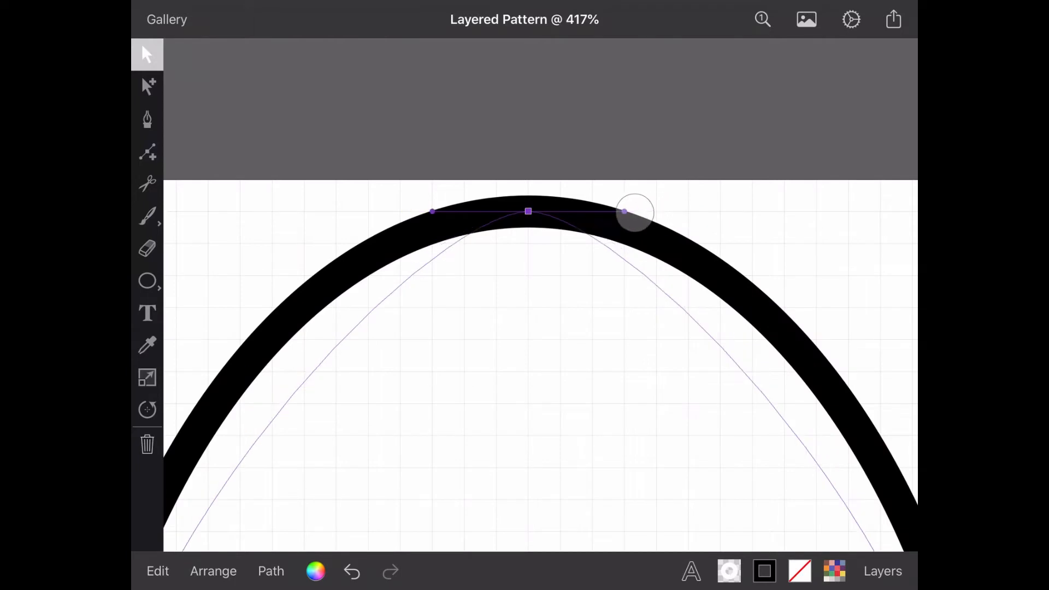
pyautogui.moveTo(633, 213); pyautogui.dragTo(591, 211)
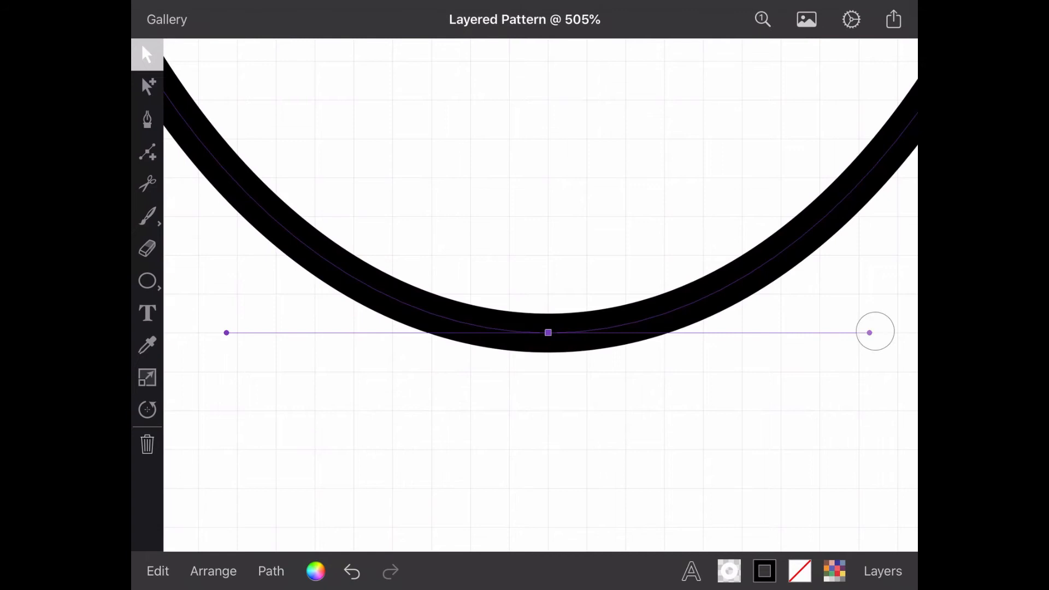
pyautogui.moveTo(875, 332); pyautogui.dragTo(629, 333)
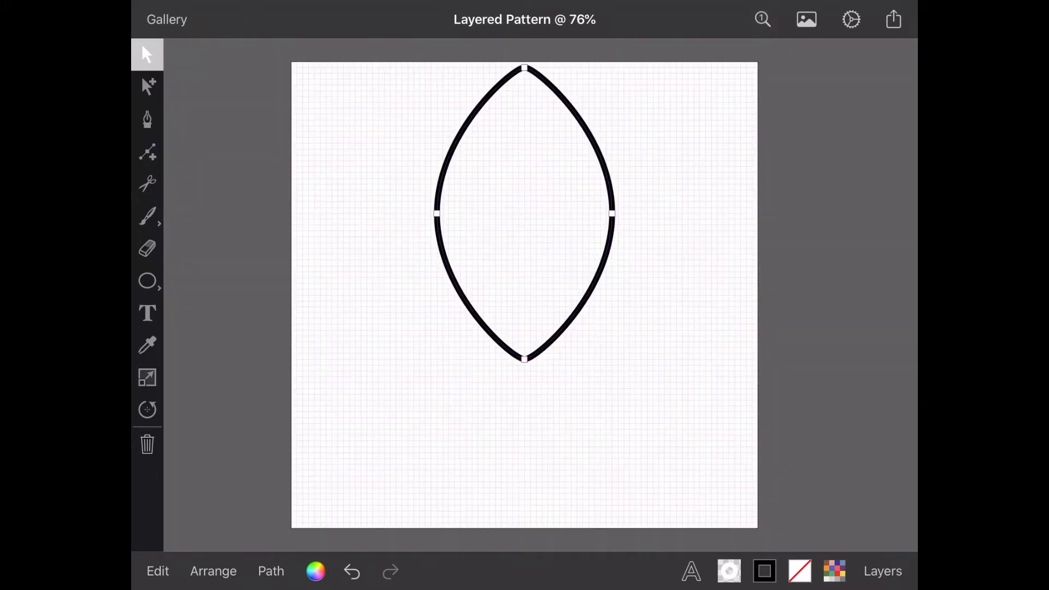
# Duplicate the almond petal, place the copy below the original and select both for rotation.
pyautogui.click(157, 570)
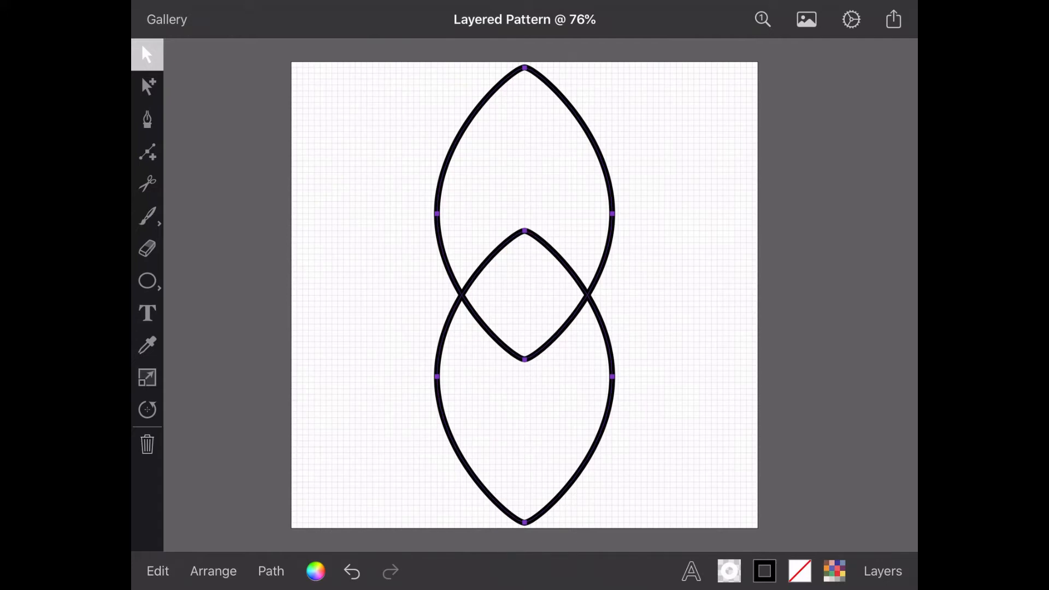
pyautogui.click(158, 570)
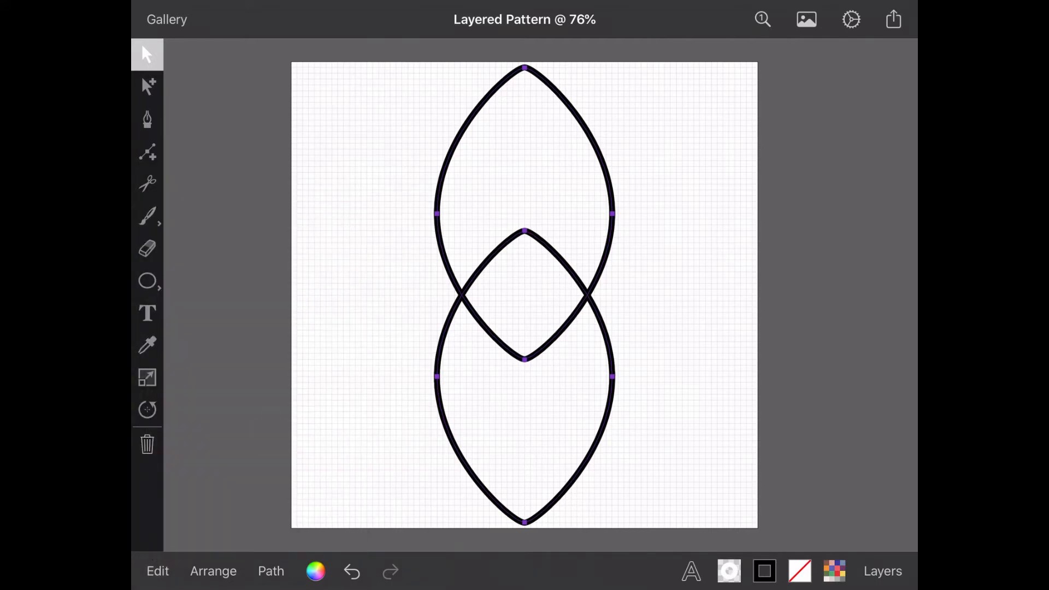
pyautogui.click(146, 410)
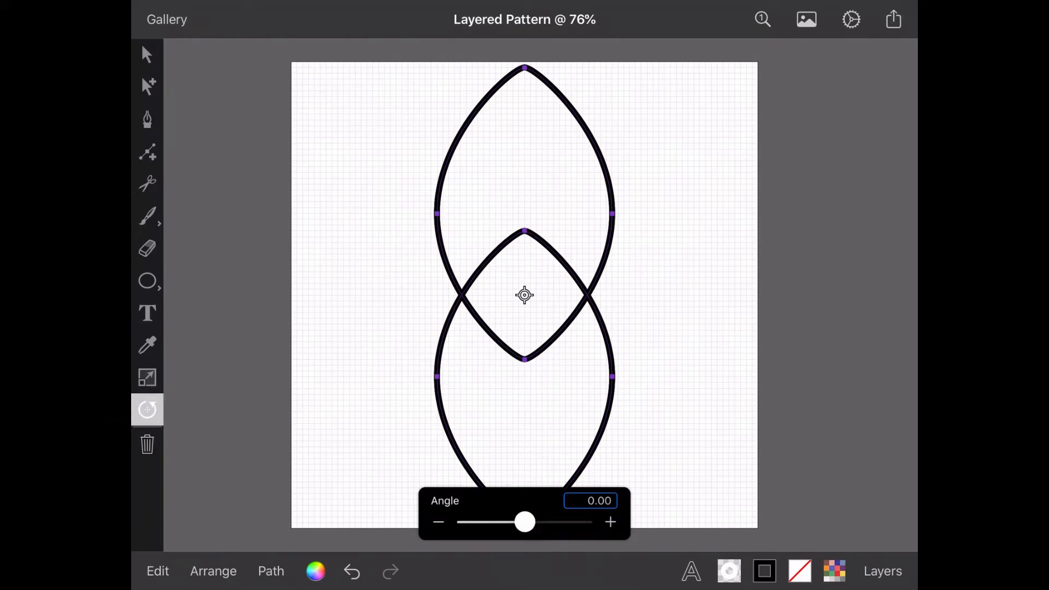
# Rotate copies of the petal pair by 45° repeatedly to form an eight-petal rosette.
pyautogui.click(590, 501)
pyautogui.write('45')
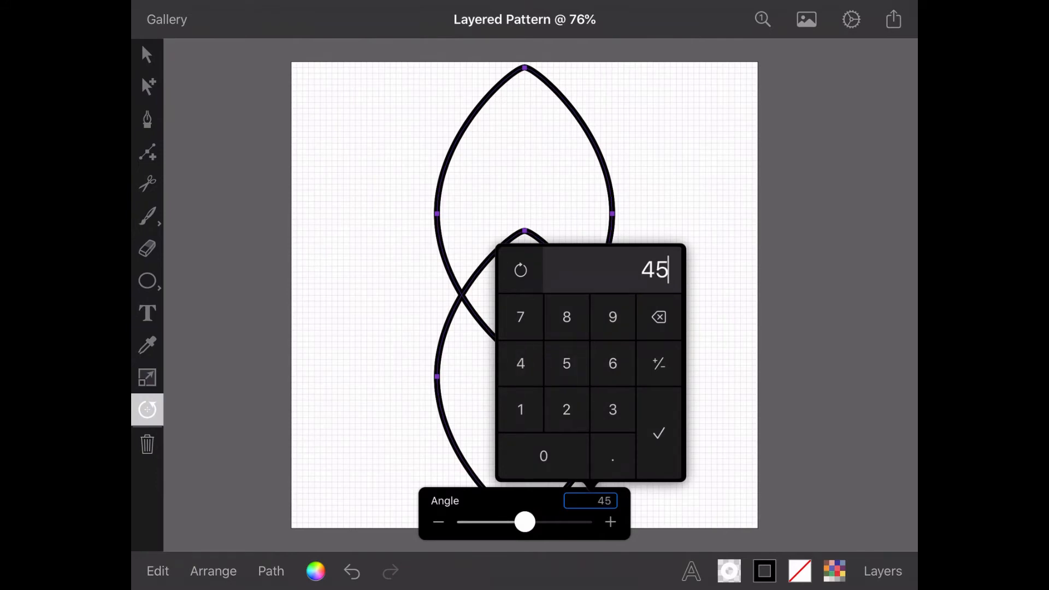
pyautogui.click(658, 434)
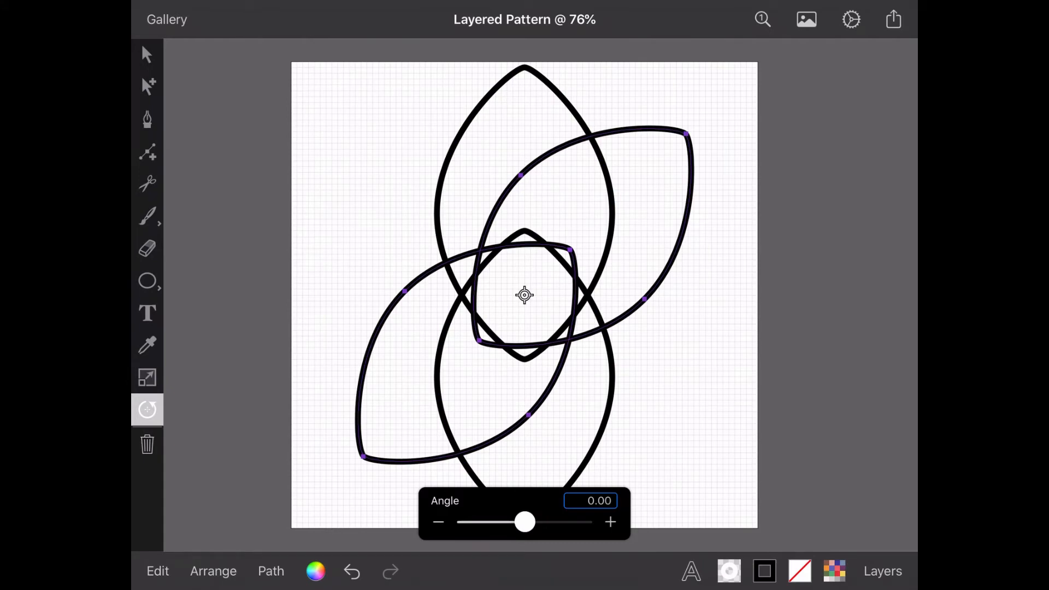
pyautogui.click(157, 570)
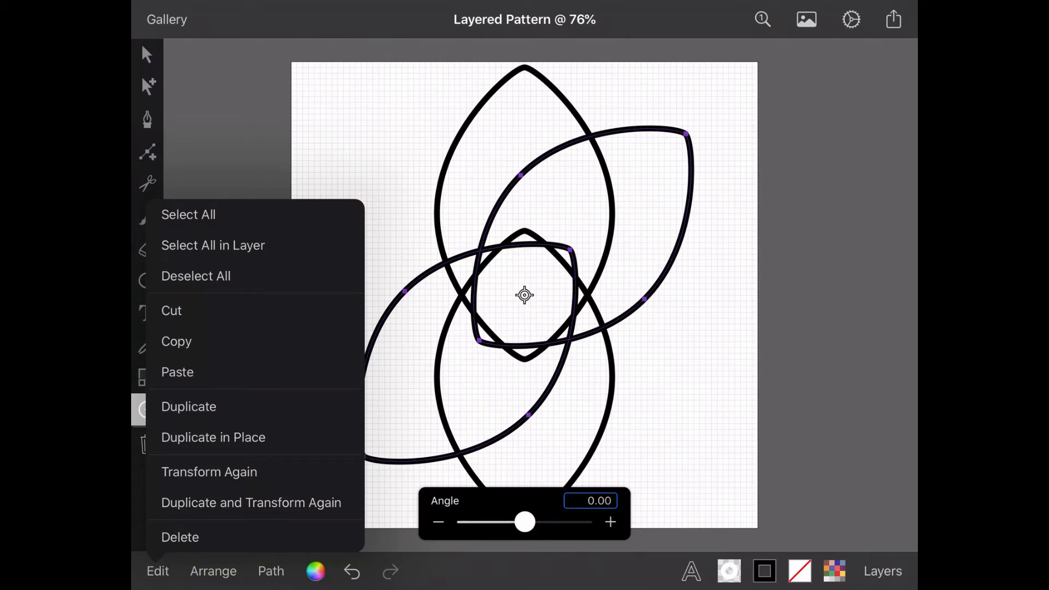
pyautogui.click(250, 503)
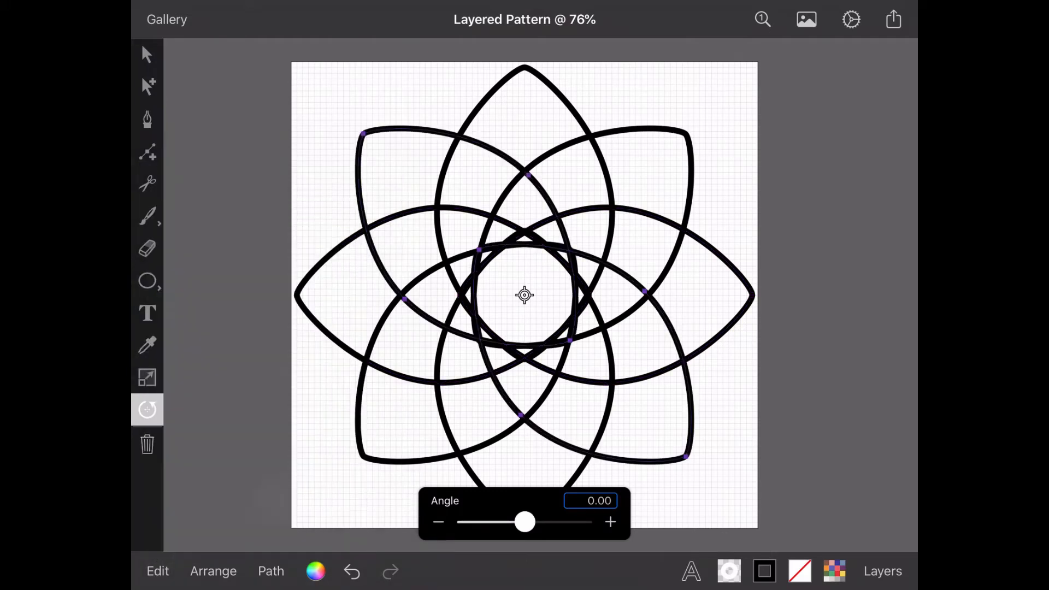
pyautogui.click(146, 53)
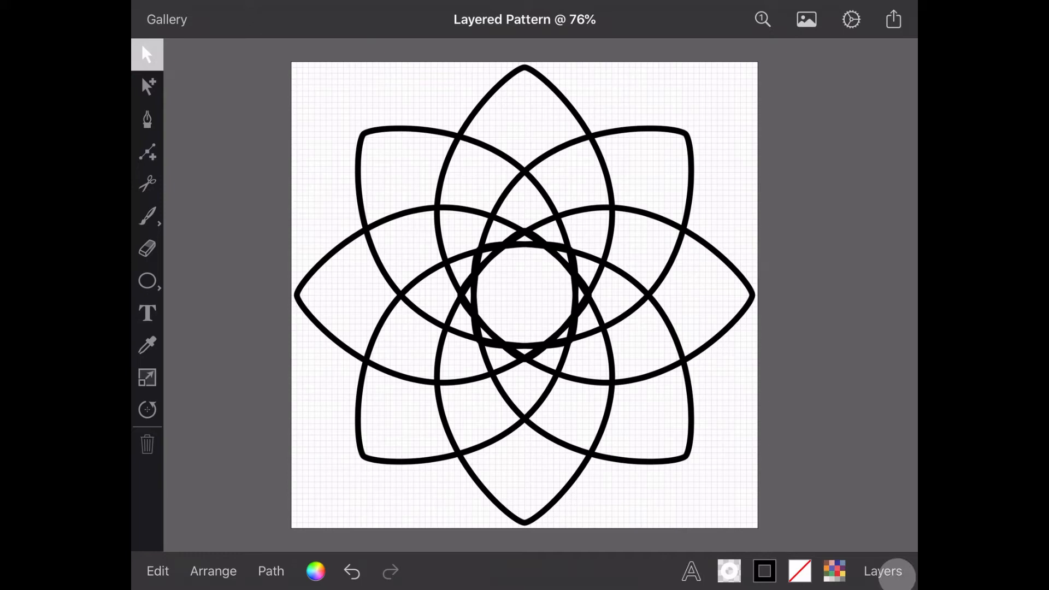
# Duplicate the rosette layer and hide the lower original copy.
pyautogui.click(883, 570)
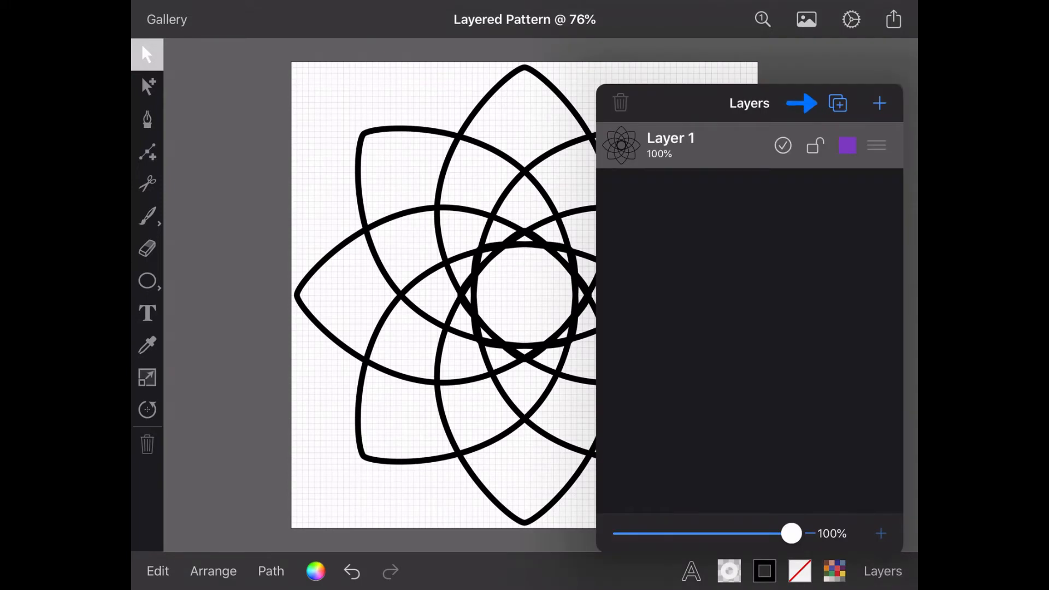
pyautogui.click(878, 103)
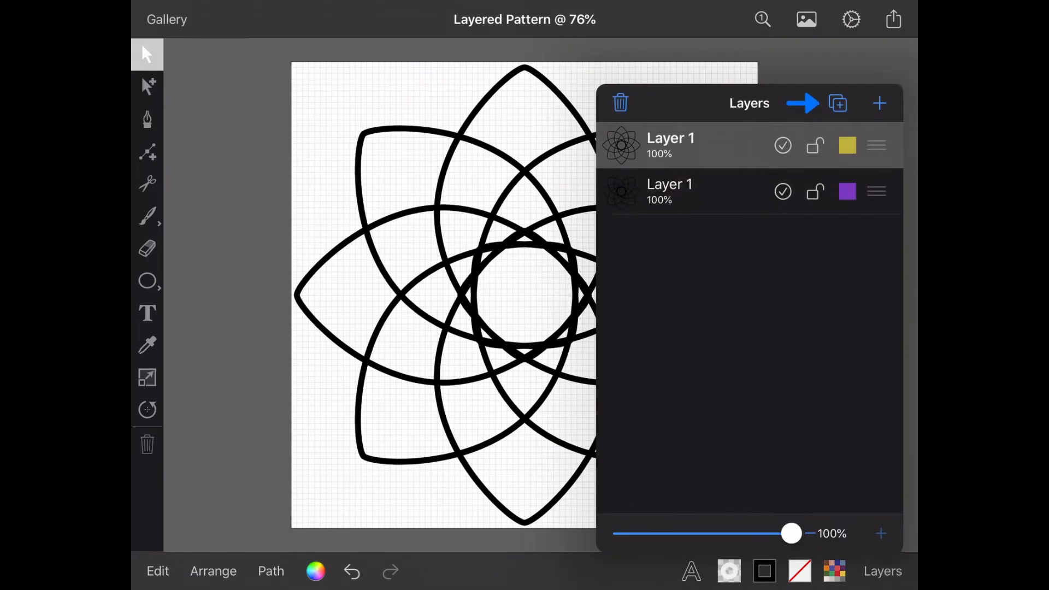
pyautogui.click(782, 191)
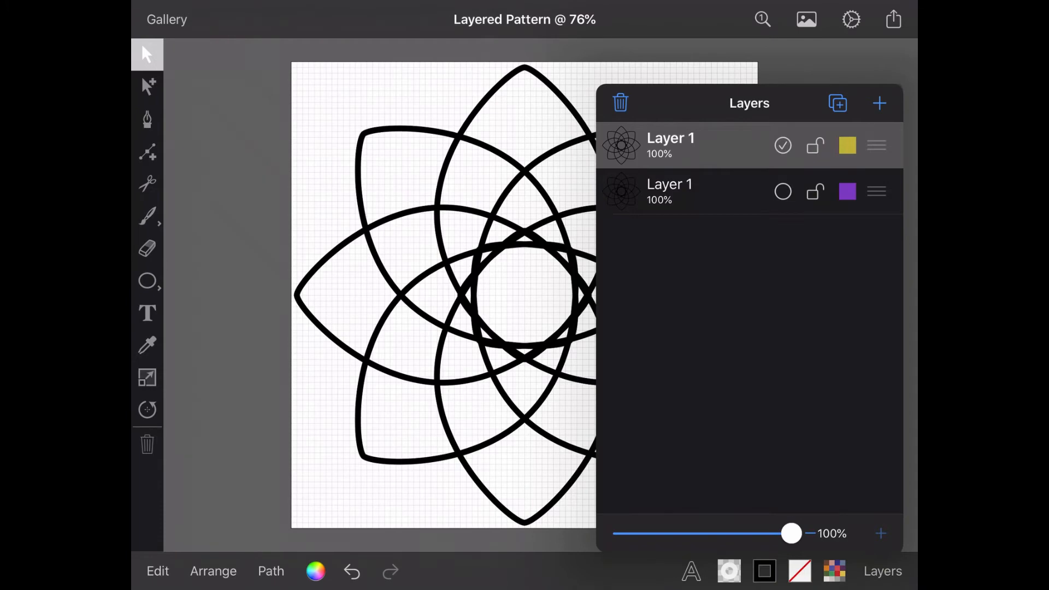
pyautogui.click(883, 570)
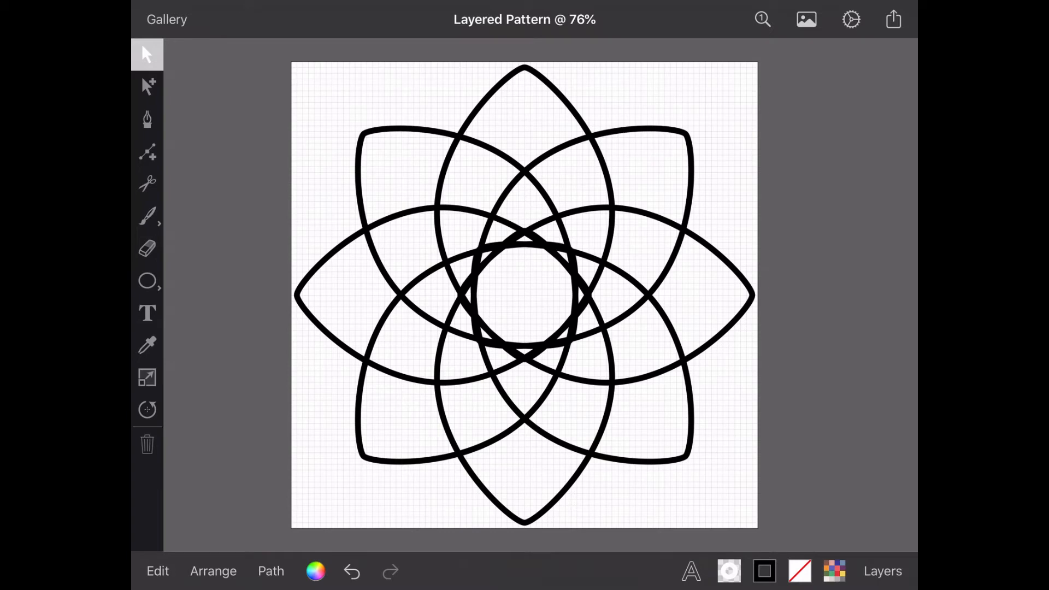
# Intersect the vertical petal pair, then unite the overlapping outlines into one wavy eight-pointed star.
pyautogui.click(147, 85)
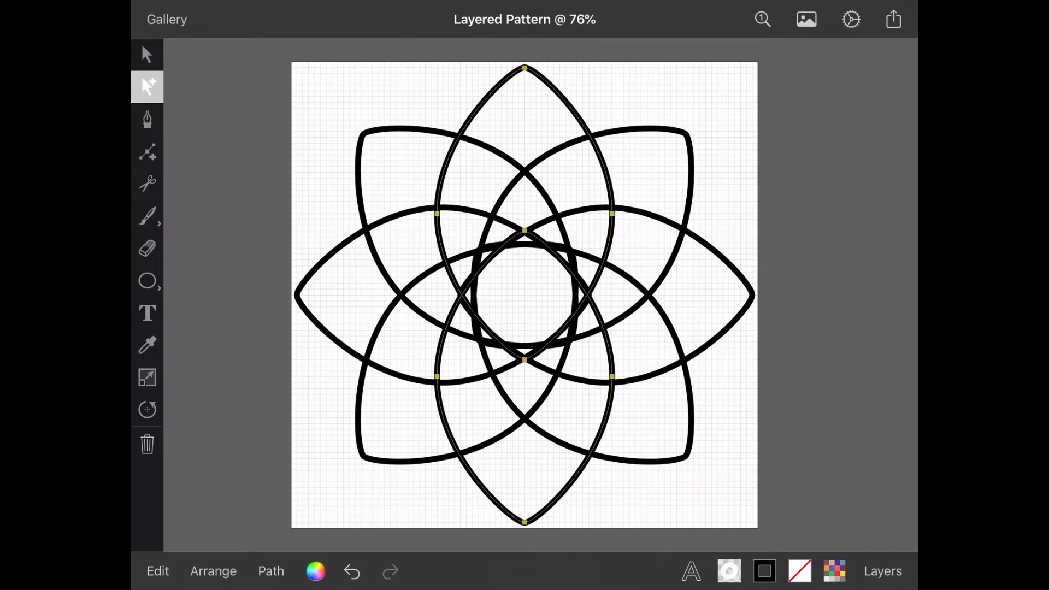
pyautogui.click(271, 570)
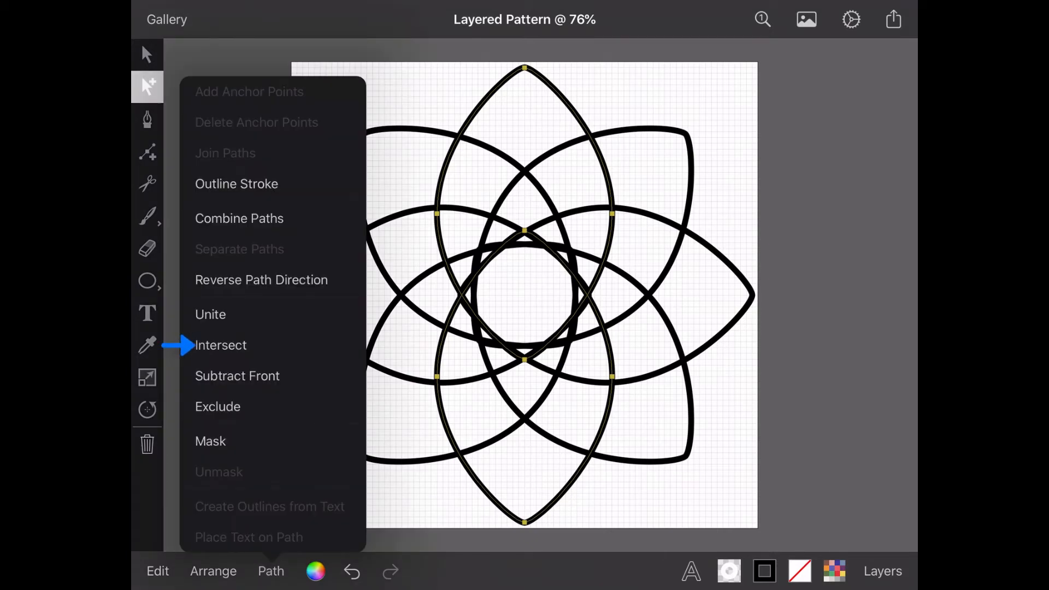
pyautogui.click(220, 344)
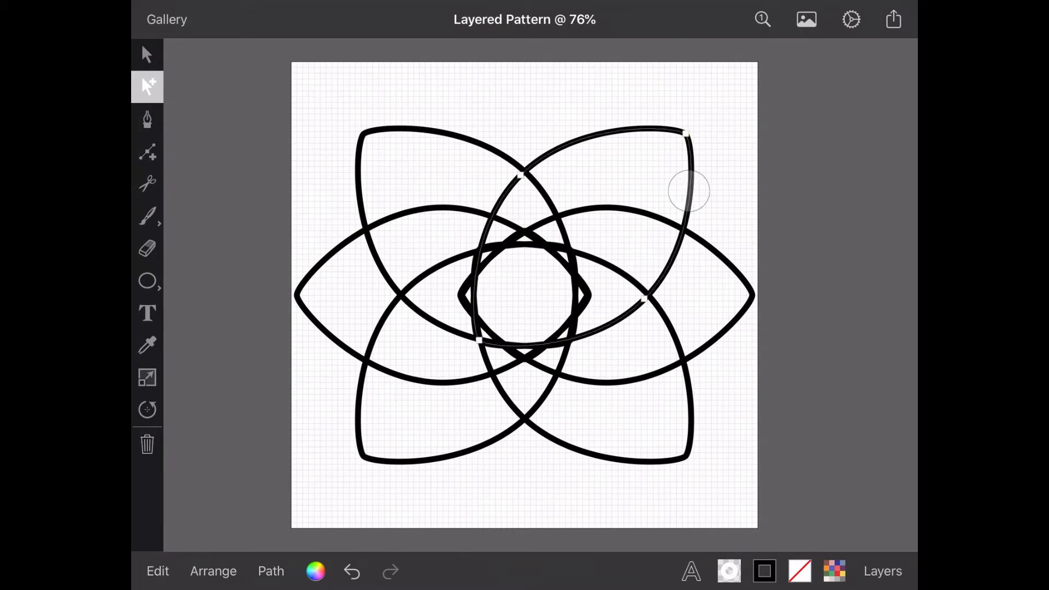
pyautogui.click(271, 571)
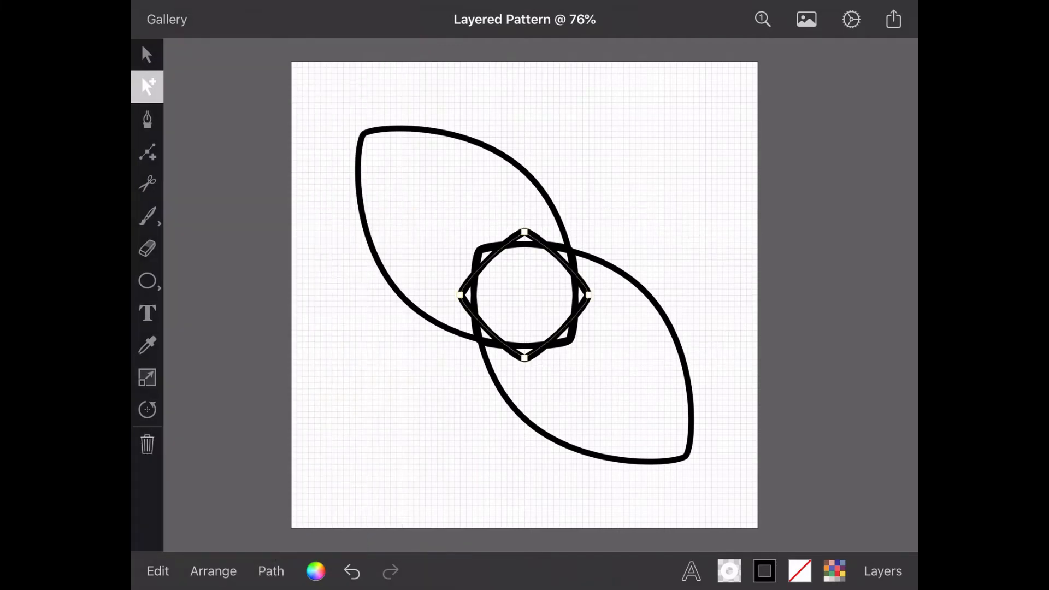
pyautogui.click(271, 570)
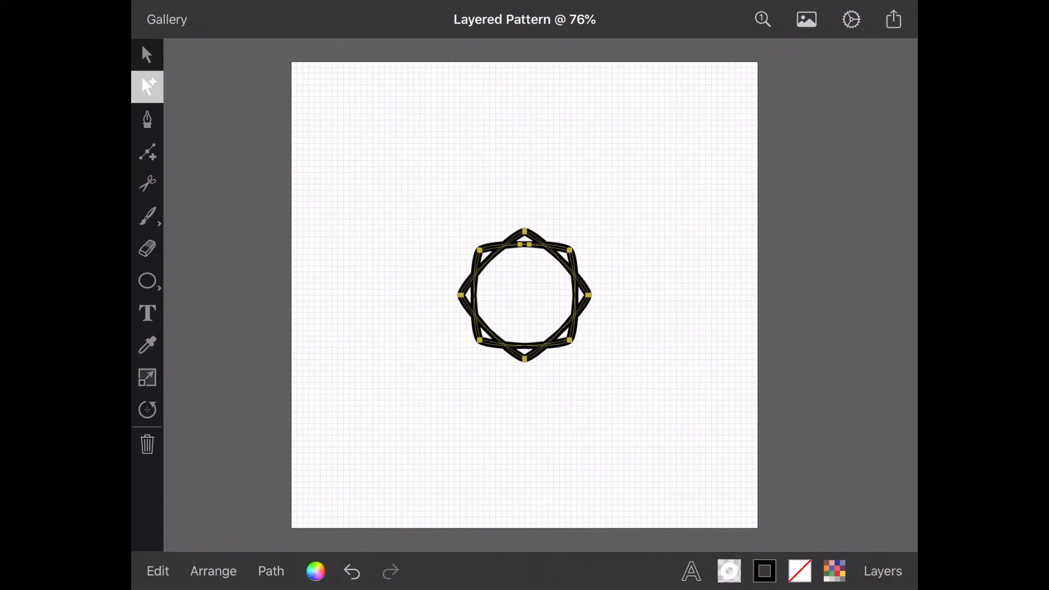
pyautogui.click(271, 571)
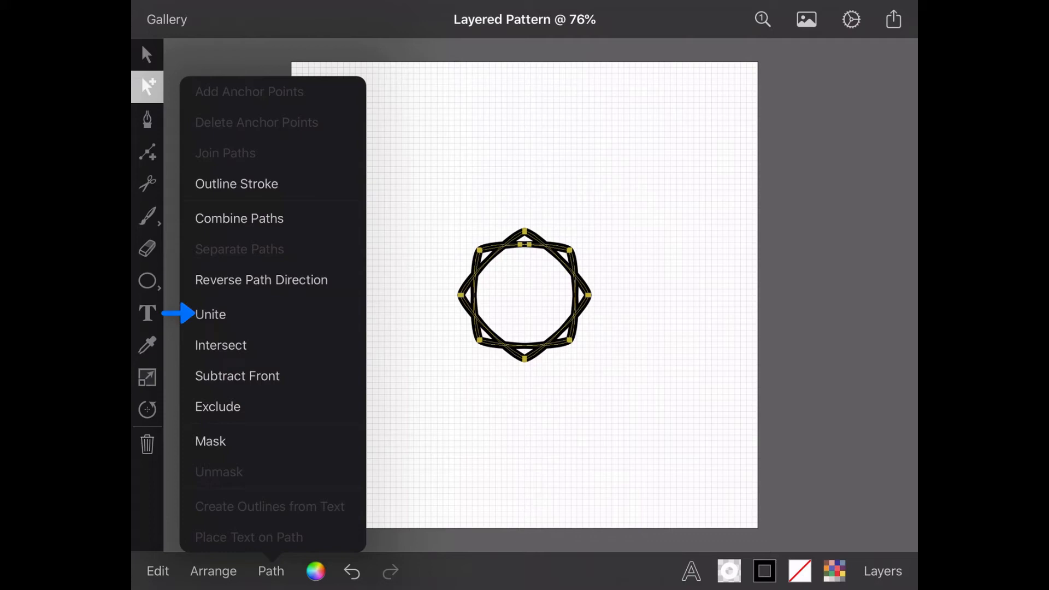
pyautogui.click(211, 314)
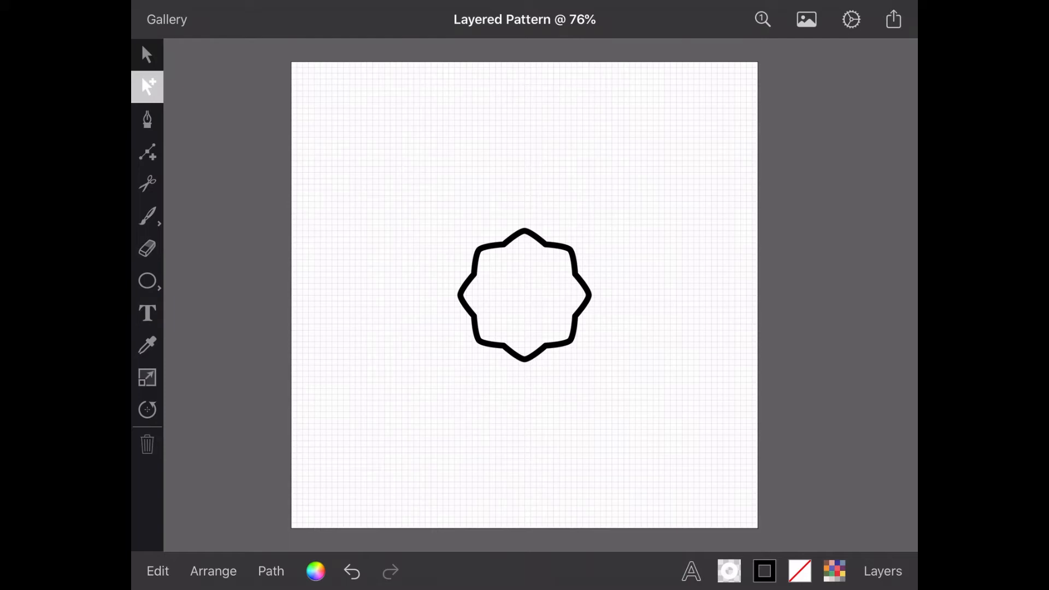
# Add a new Layer 2 holding one oval petal, hiding the rosette and star layers beneath it.
pyautogui.click(882, 571)
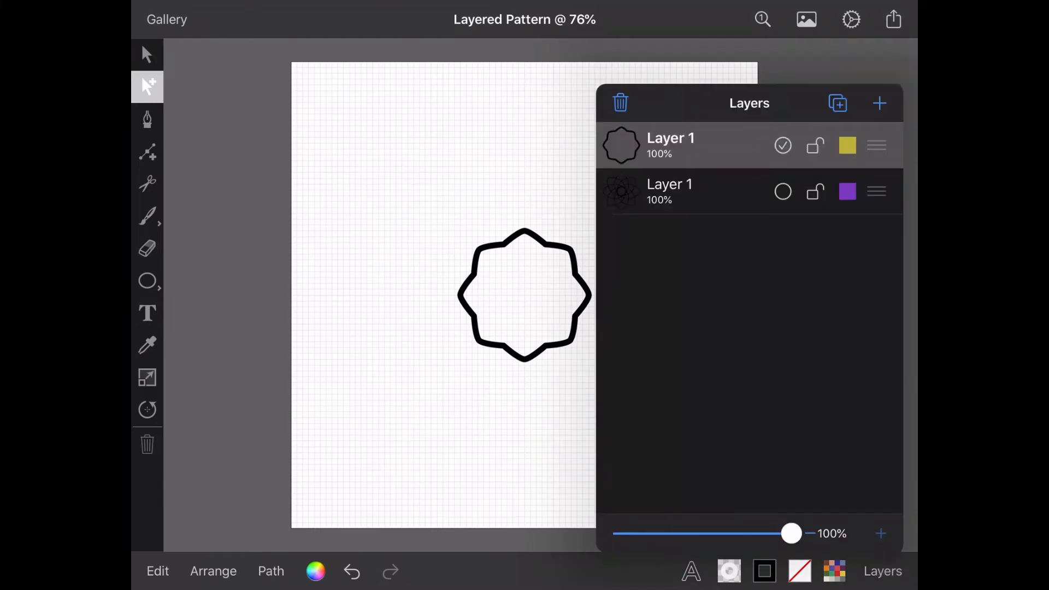
pyautogui.click(880, 102)
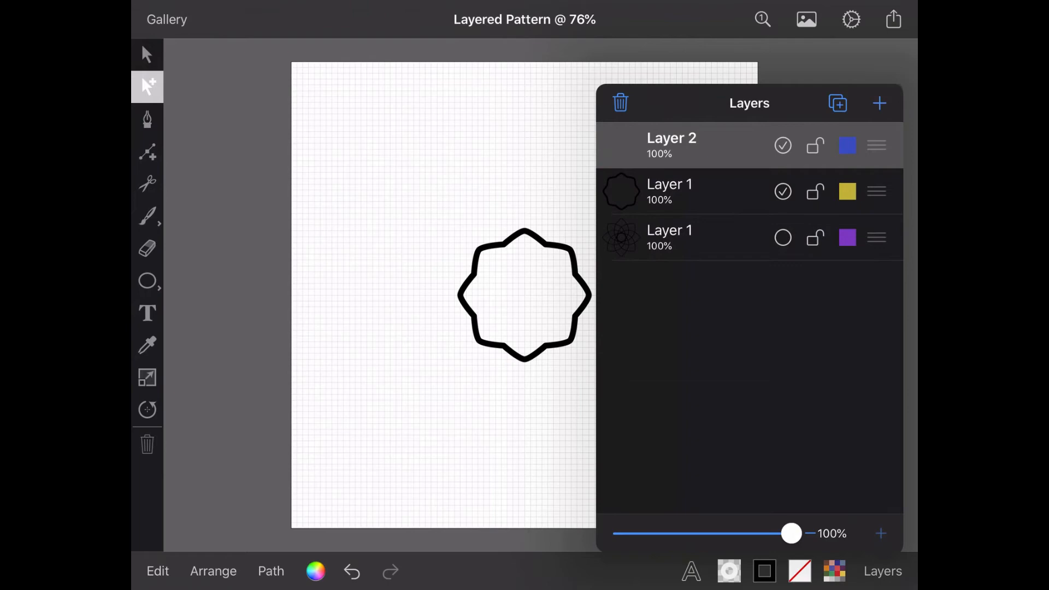
pyautogui.click(783, 238)
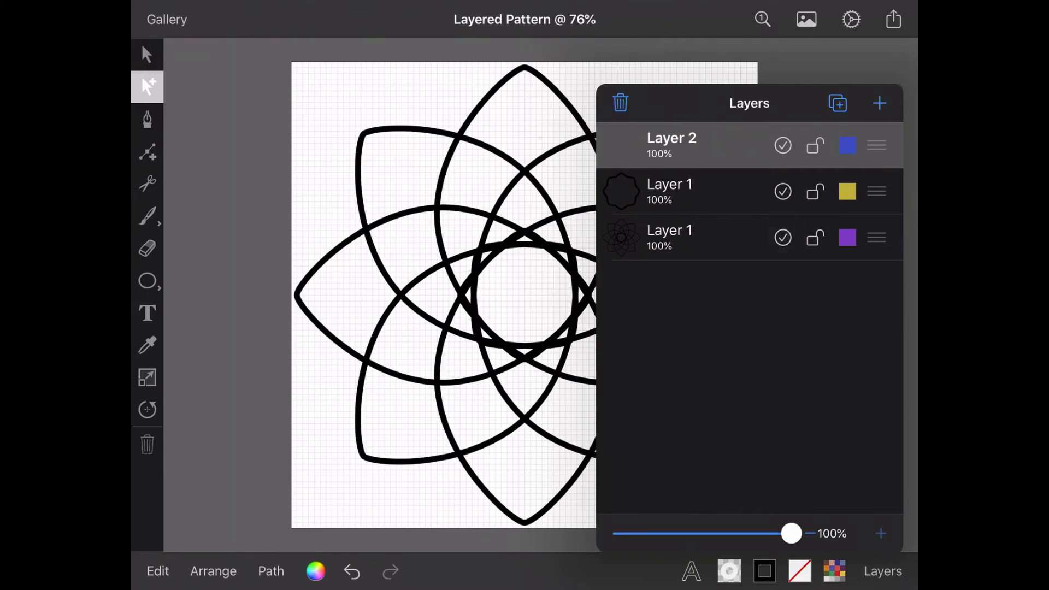
pyautogui.click(883, 570)
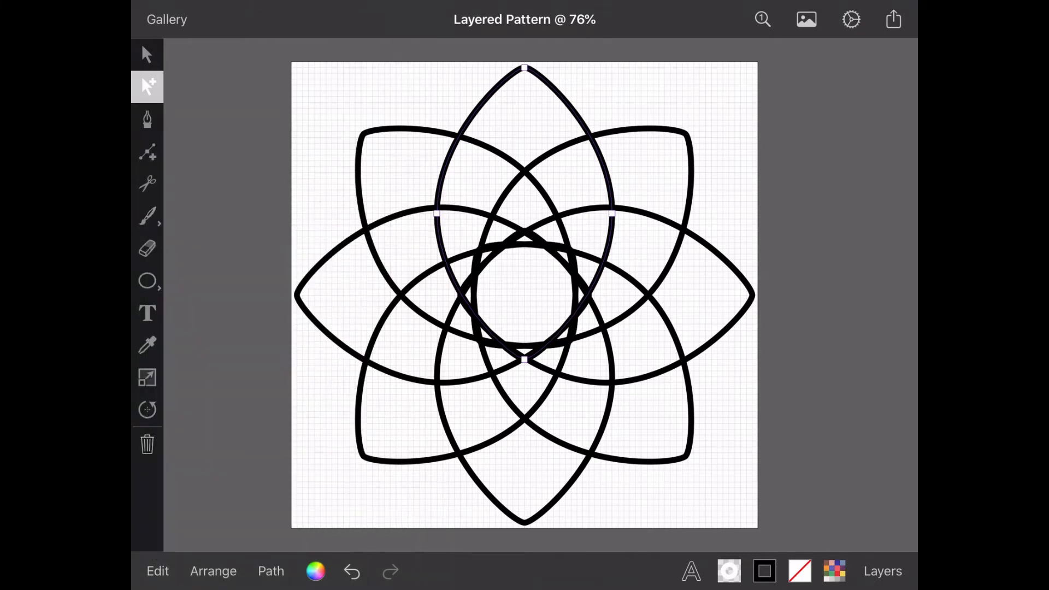
pyautogui.click(882, 570)
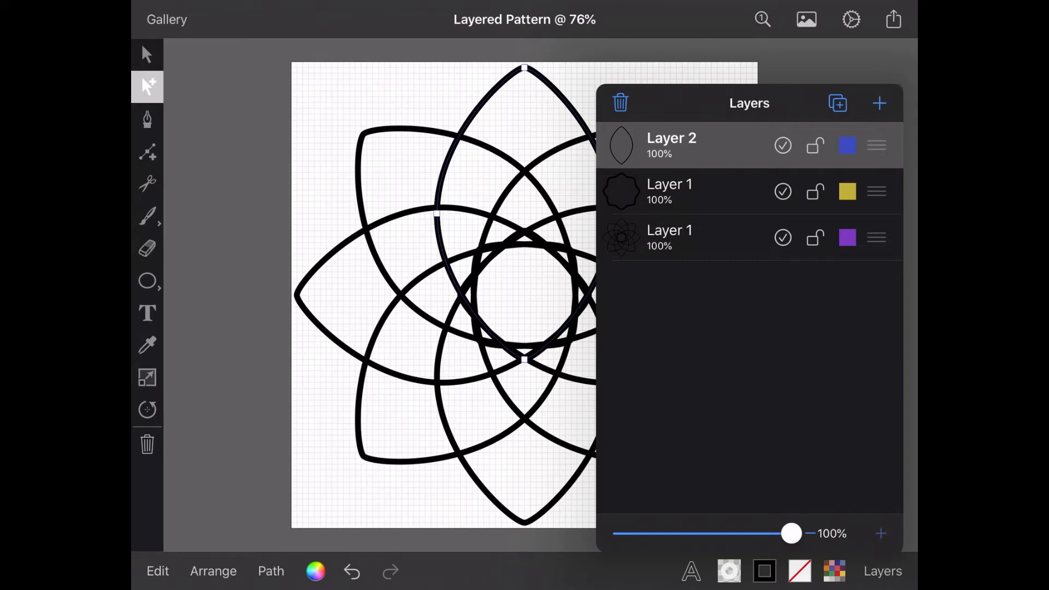
pyautogui.click(782, 238)
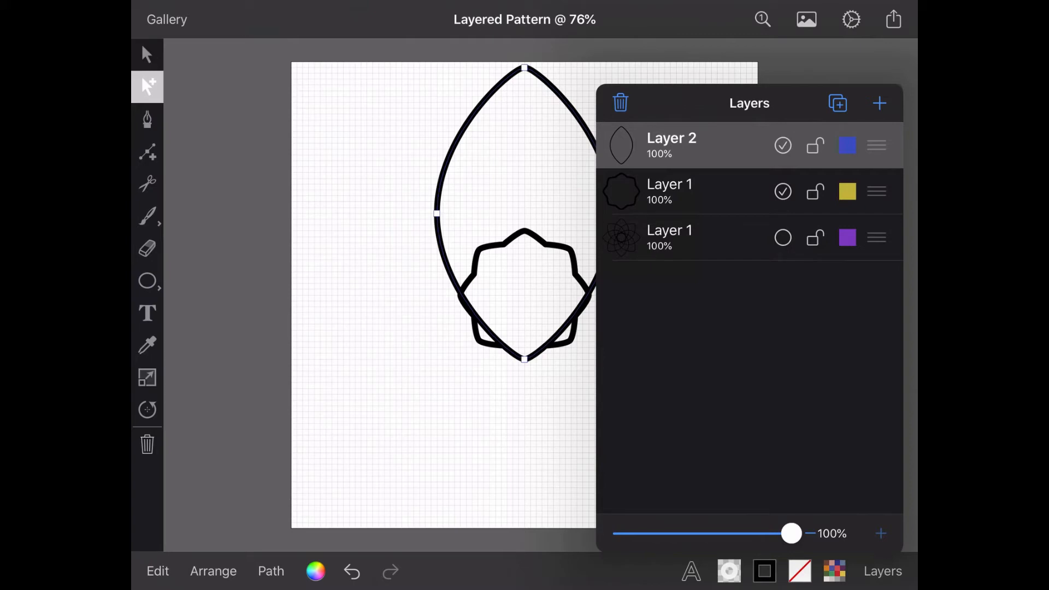
pyautogui.click(881, 571)
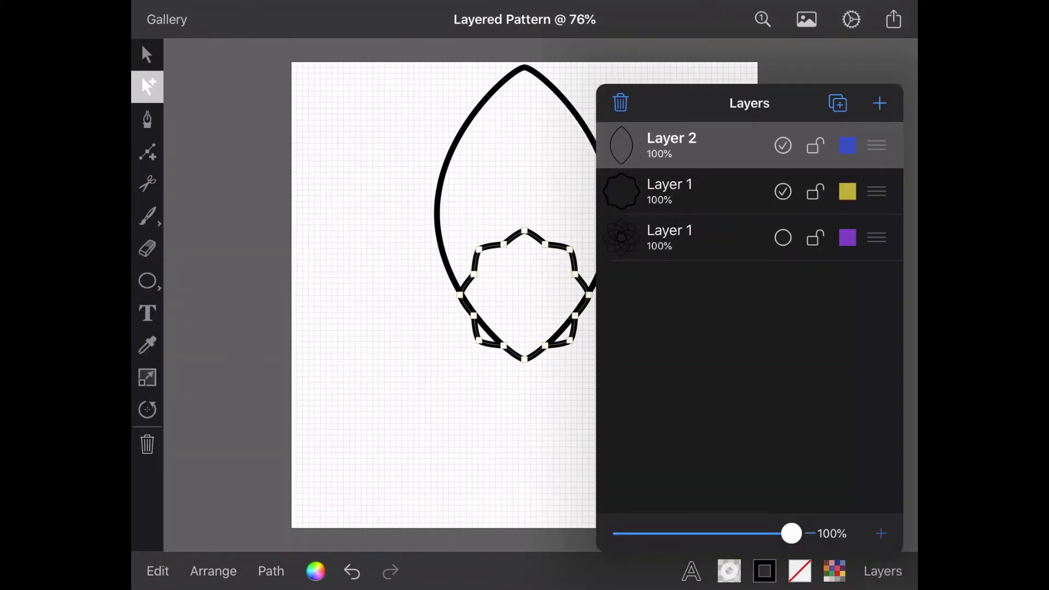
pyautogui.click(781, 191)
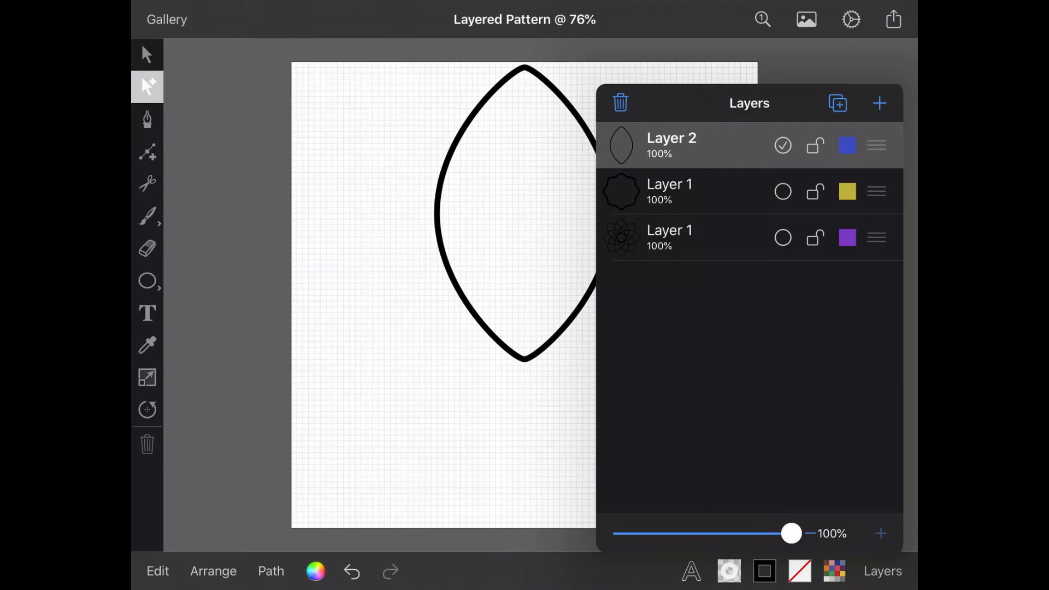
# Subtract the star outline from the oval, separate the pieces and delete the small leftover fragment.
pyautogui.click(881, 570)
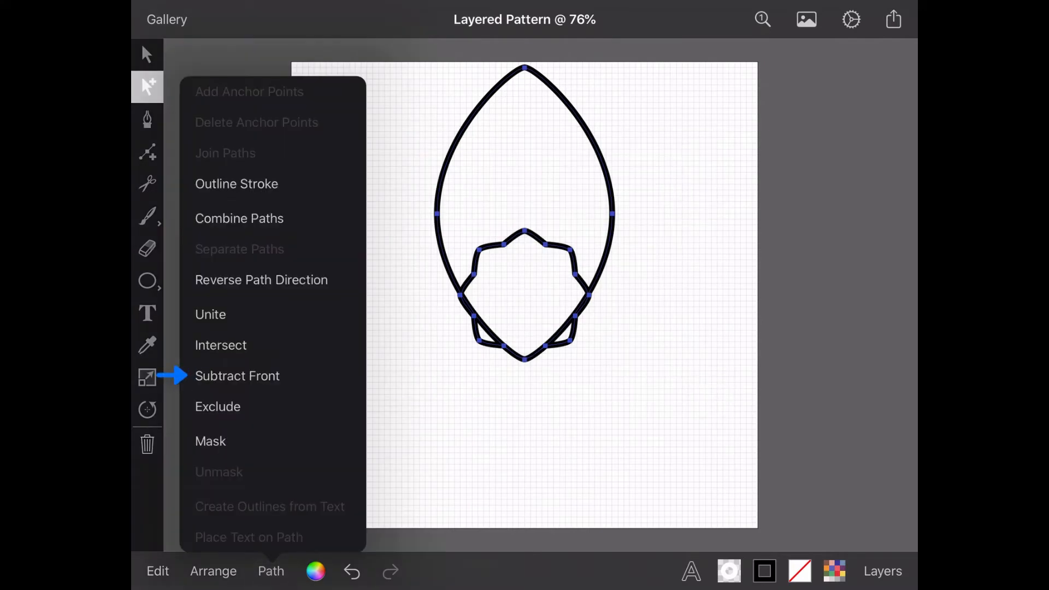
pyautogui.click(237, 374)
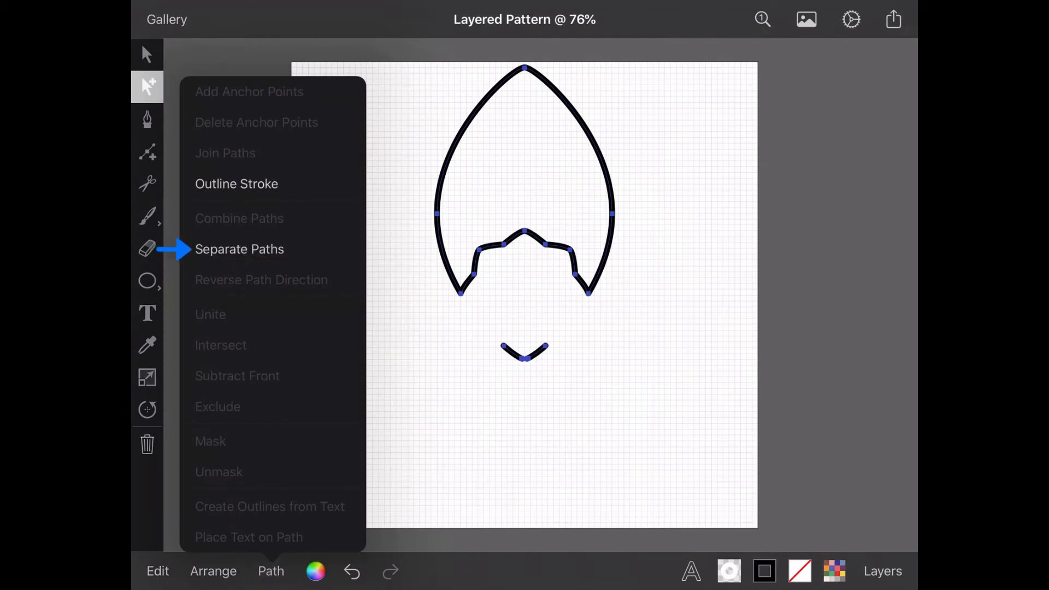
pyautogui.click(240, 249)
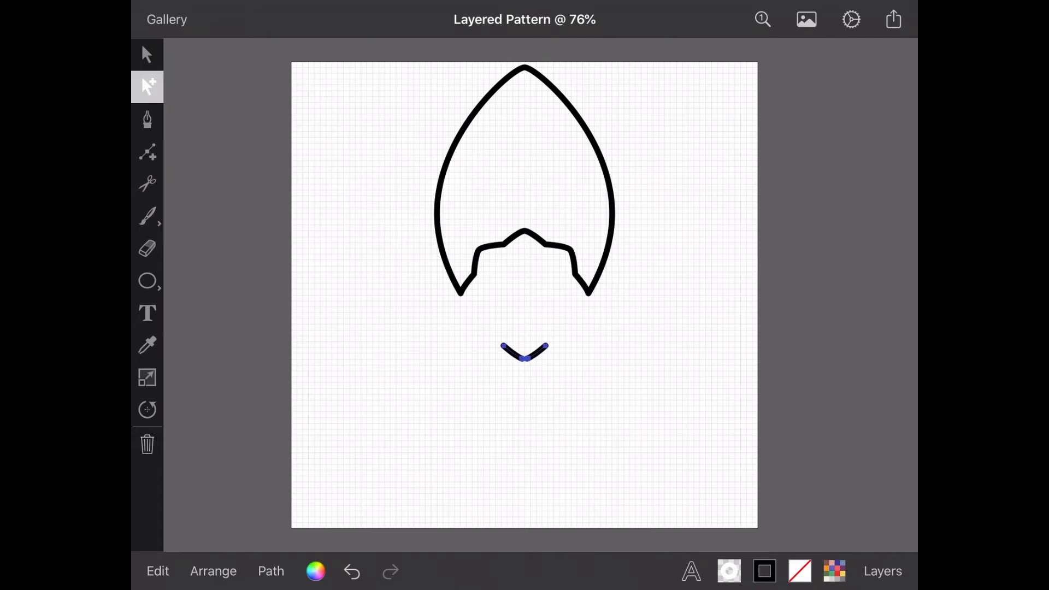
pyautogui.click(147, 443)
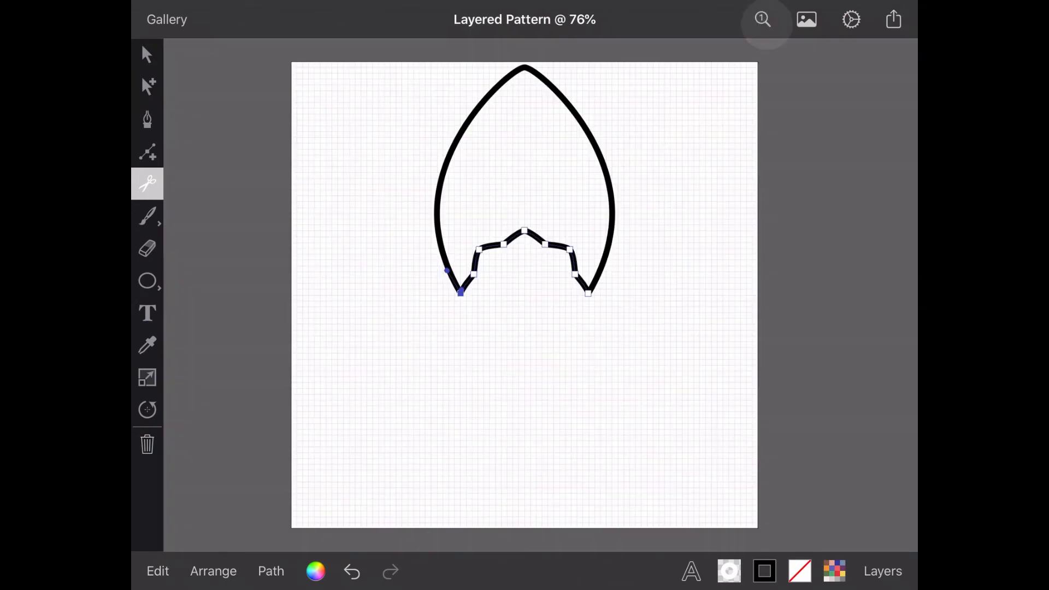
# Cut the petal at the arch corners with Scissors and delete the wavy inner segment.
pyautogui.click(146, 55)
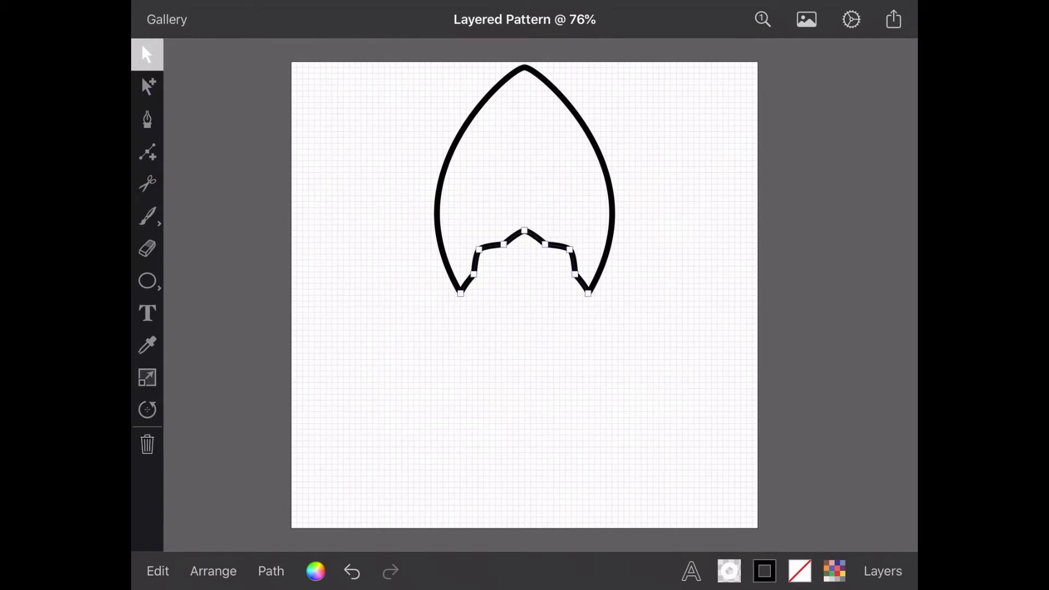
pyautogui.click(147, 445)
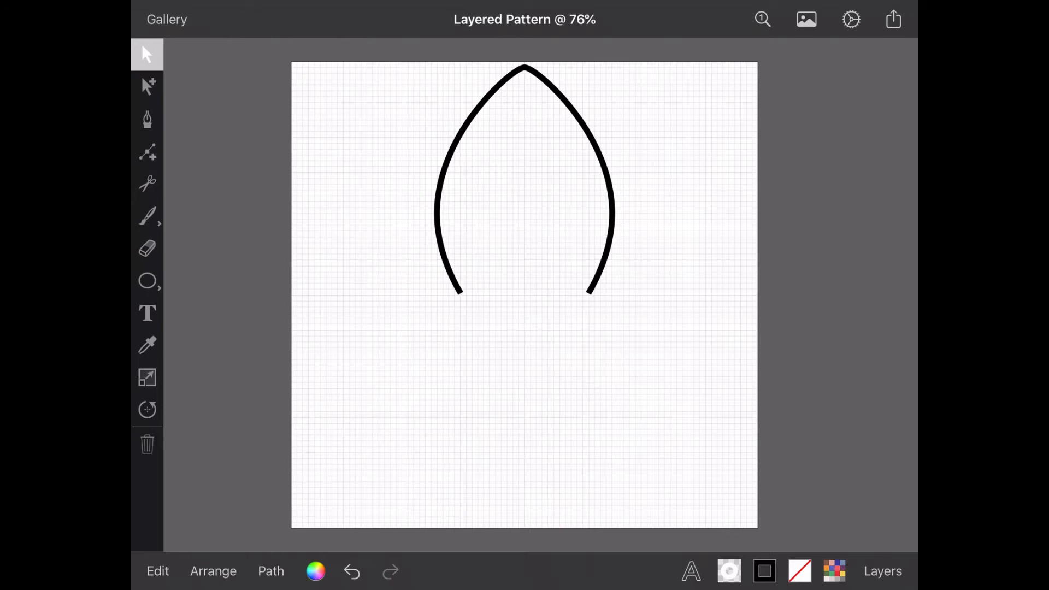
# Change the grid spacing back from 10 px to 100 px.
pyautogui.click(851, 19)
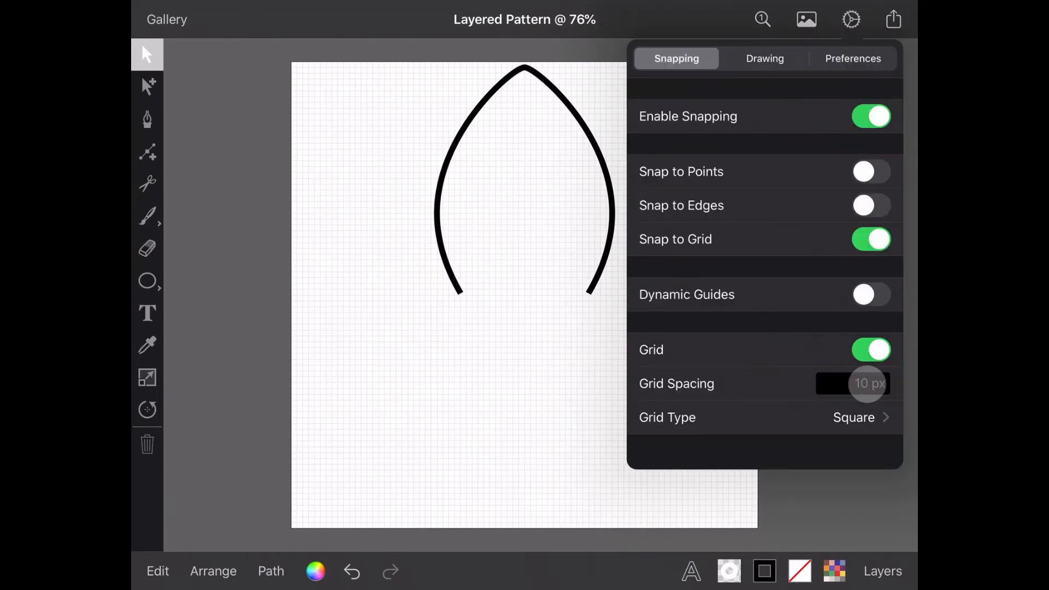
pyautogui.click(851, 384)
pyautogui.write('100')
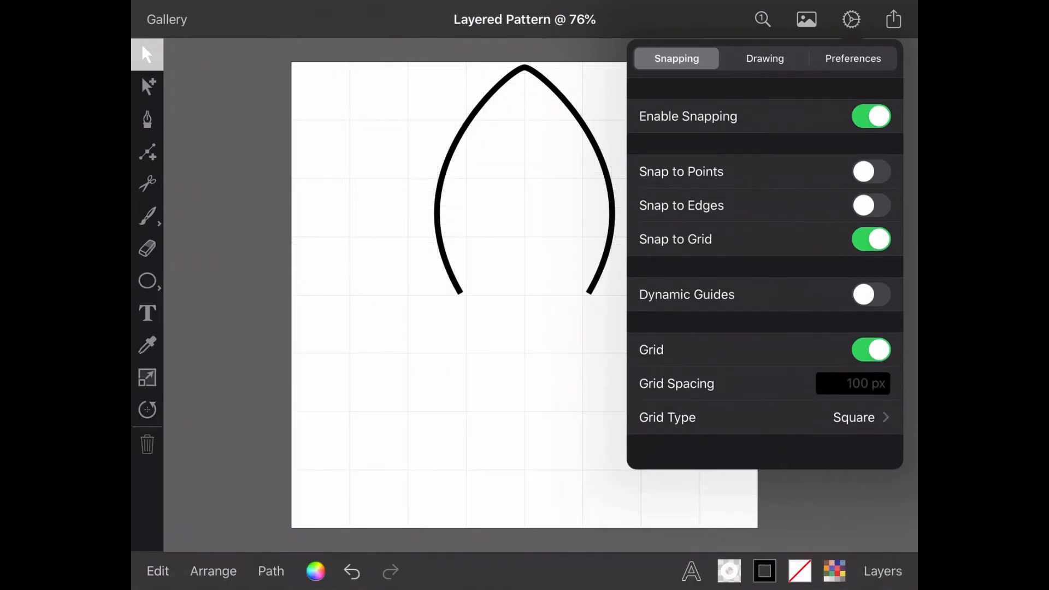
pyautogui.click(851, 20)
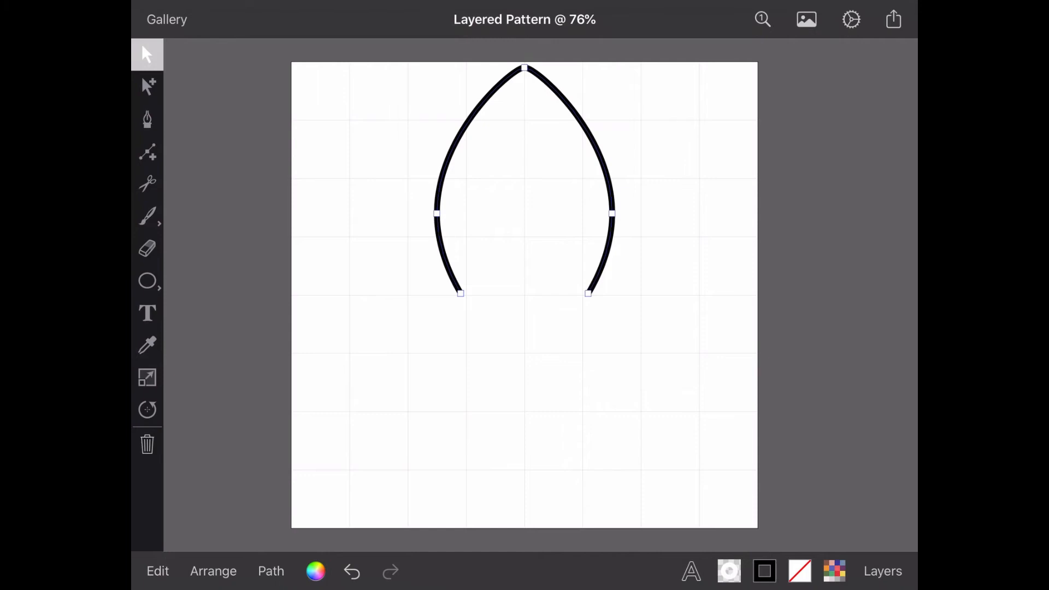
# Rotate copies of the open arch by exactly 45° to build the eight-arched rosette on Layer 2.
pyautogui.click(147, 410)
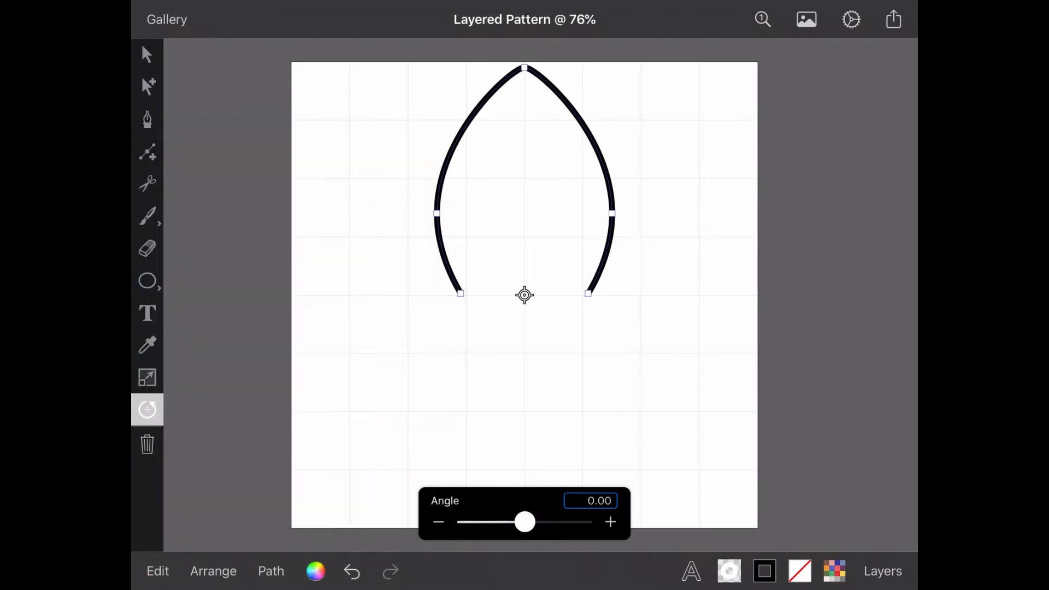
pyautogui.click(591, 500)
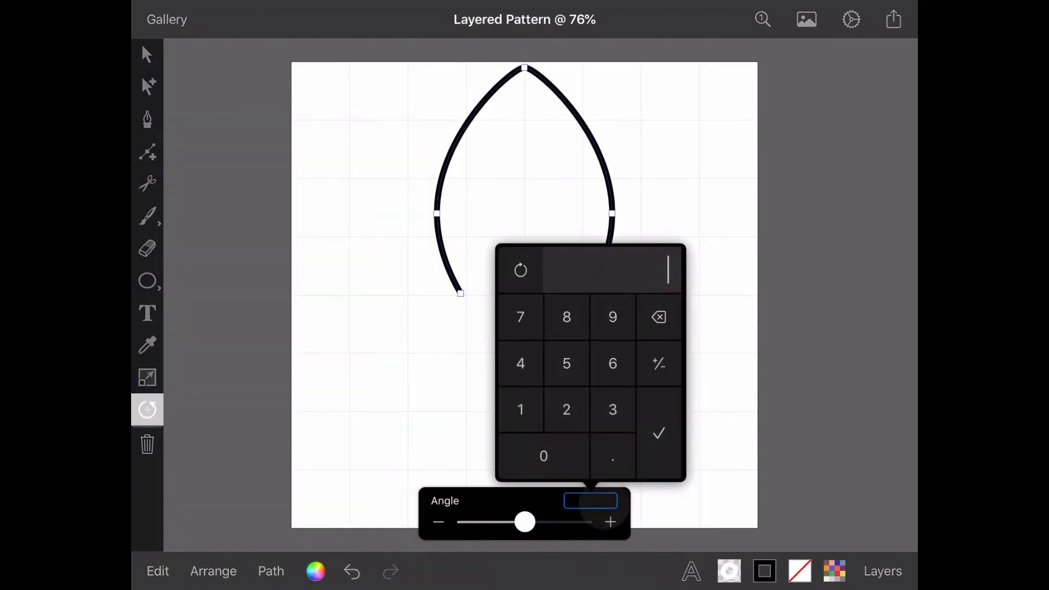
pyautogui.write('45')
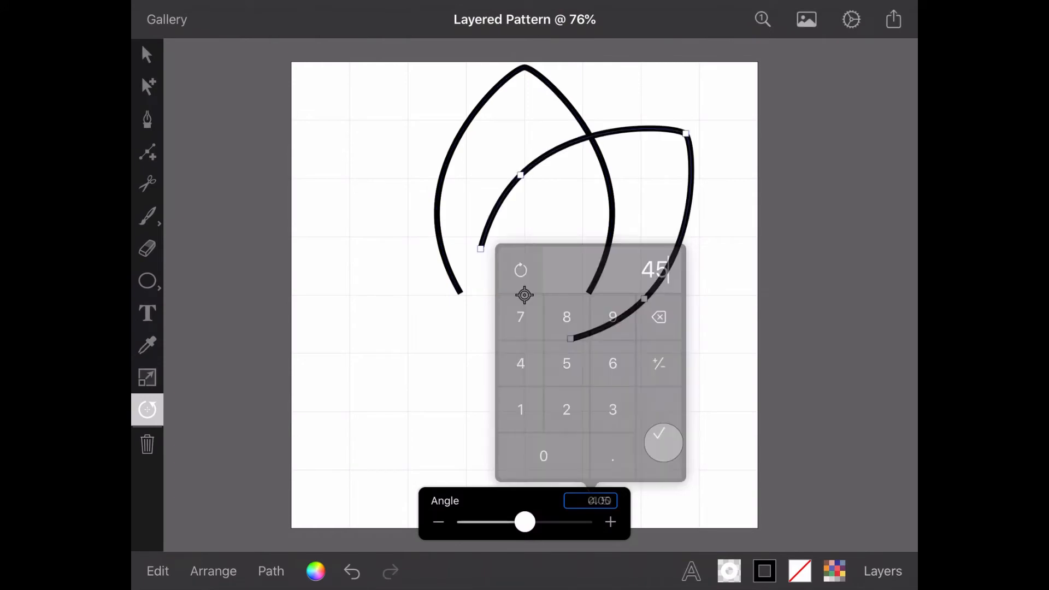
pyautogui.click(663, 443)
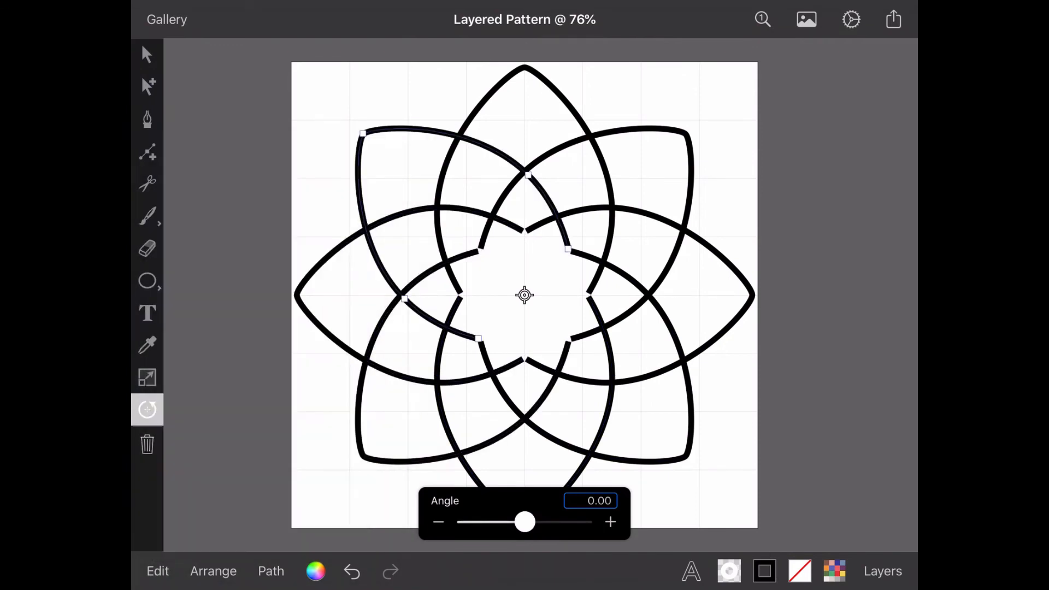
pyautogui.click(882, 570)
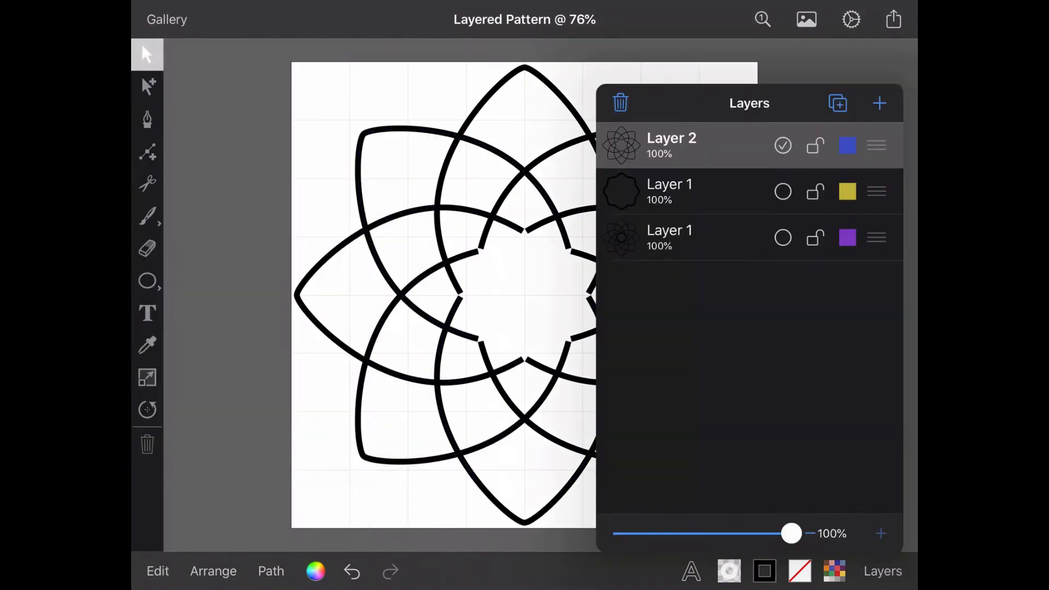
# Show the star outline inside the rosette and duplicate the top Layer 2 in the layer stack.
pyautogui.click(782, 191)
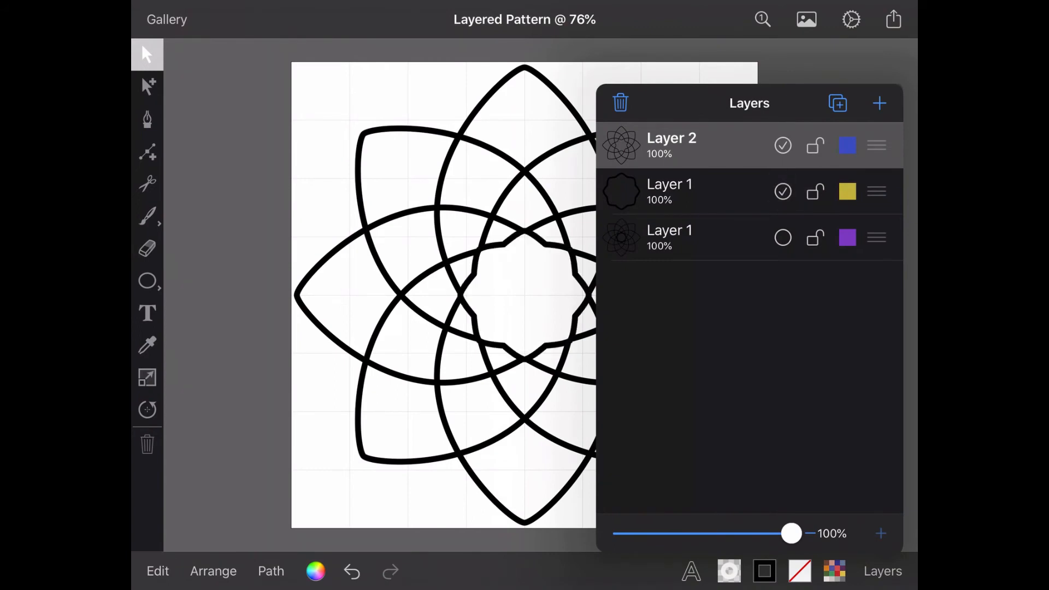
pyautogui.click(882, 570)
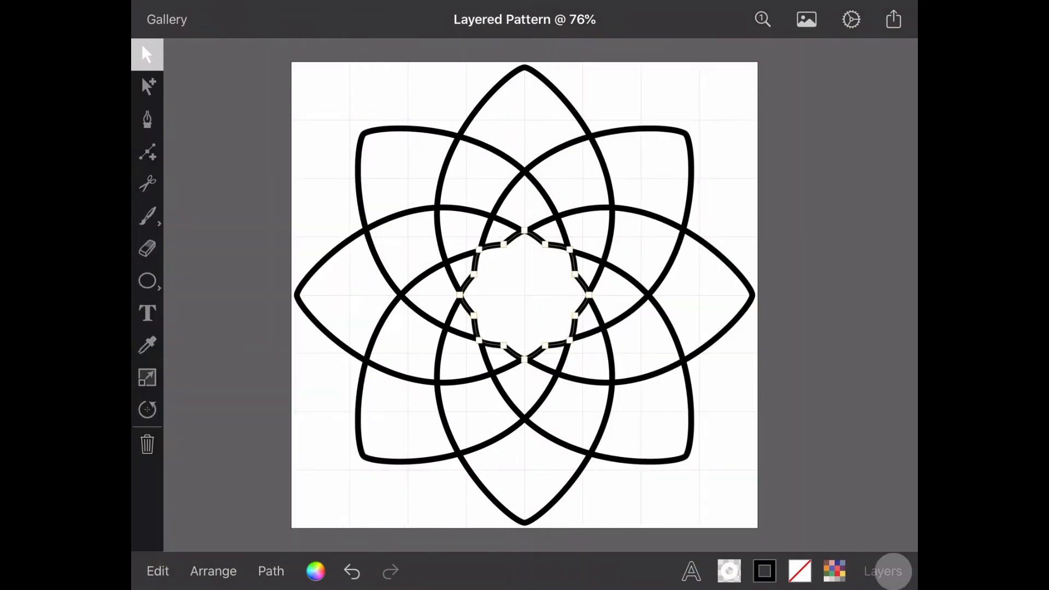
pyautogui.click(881, 570)
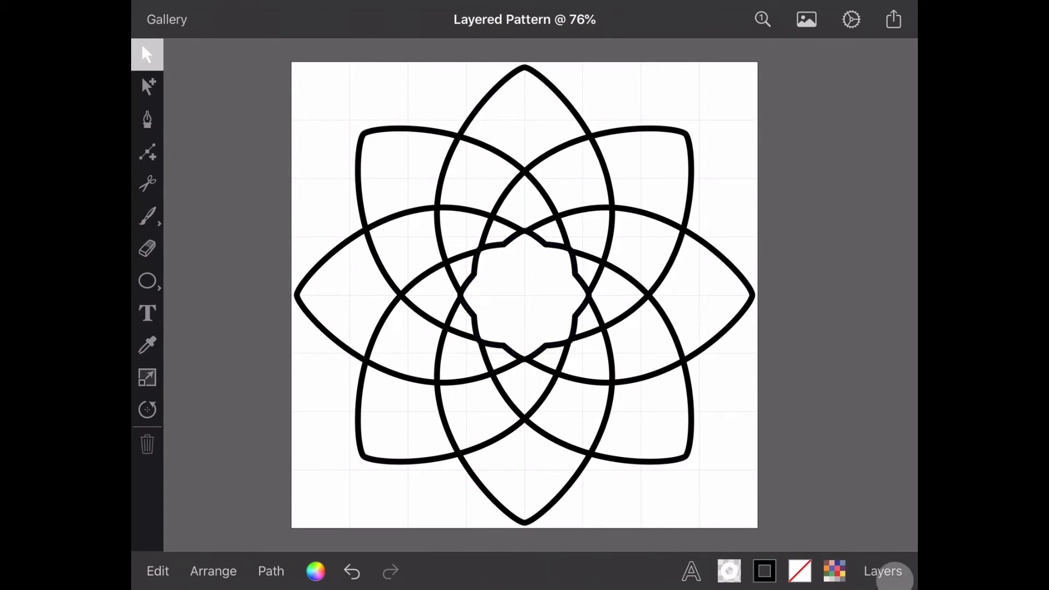
pyautogui.click(882, 570)
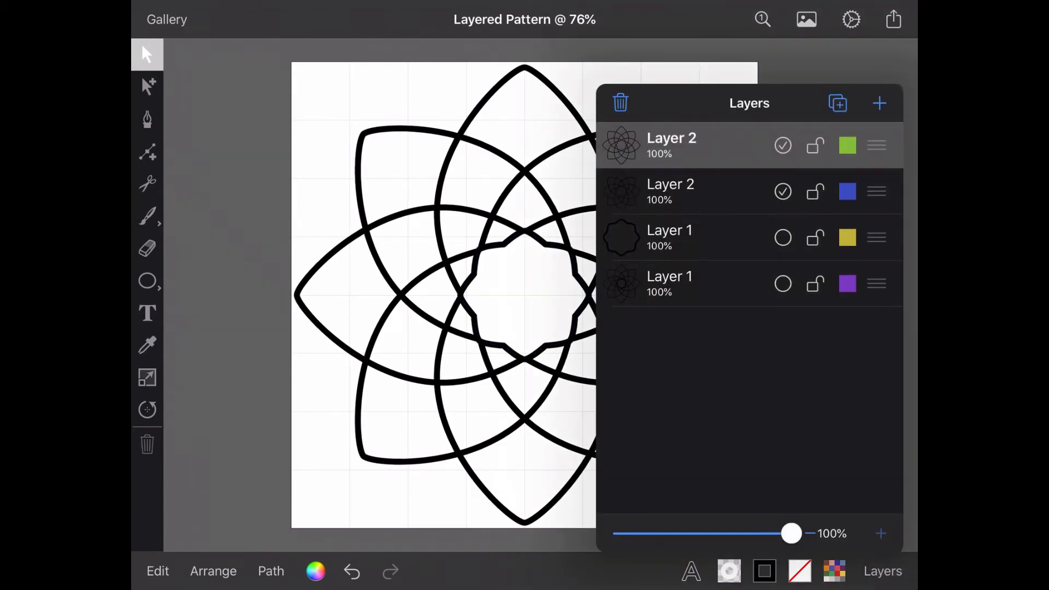
pyautogui.click(782, 192)
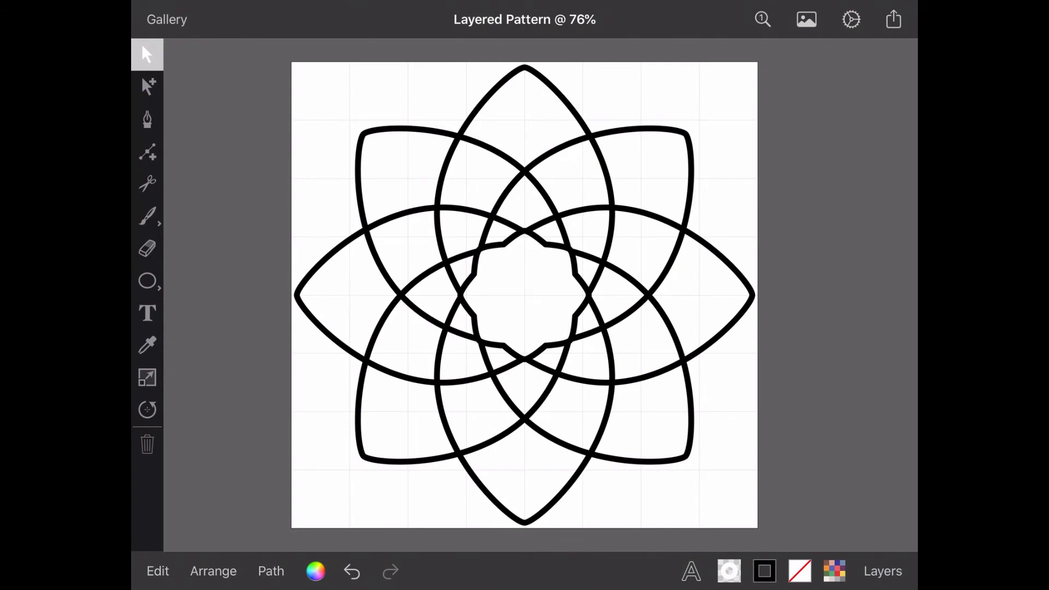
# Recolour the whole petal-and-star pattern's stroke from black to soft yellow.
pyautogui.click(157, 570)
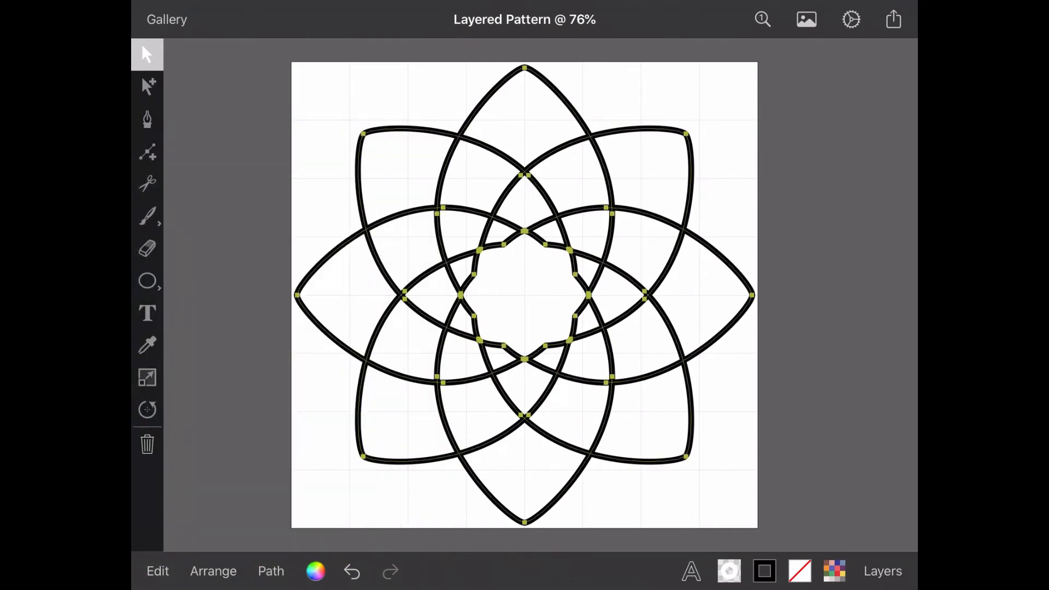
pyautogui.click(834, 570)
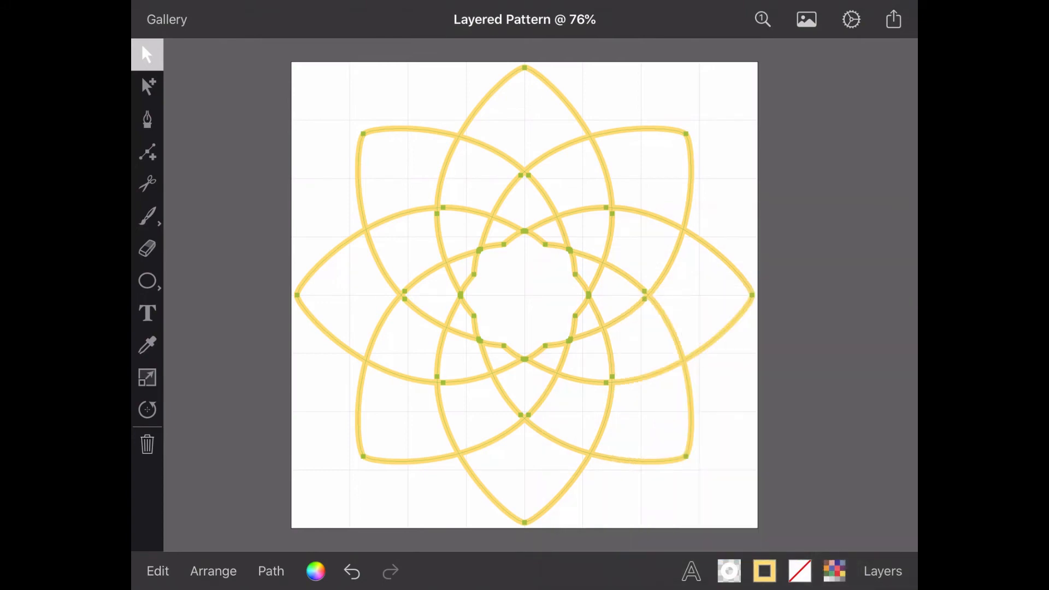
pyautogui.click(882, 570)
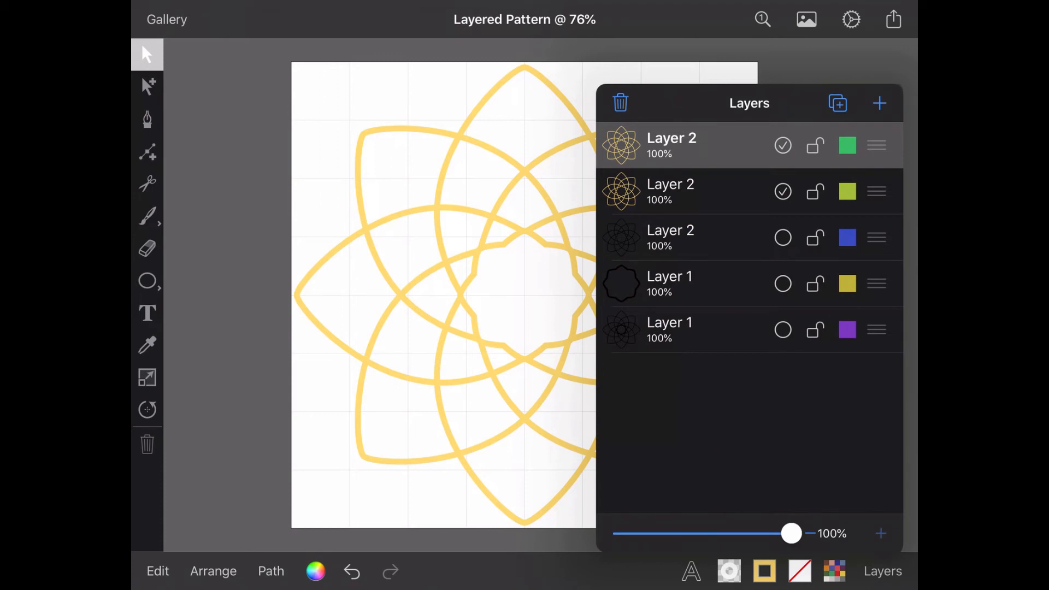
# Lock the top yellow rosette layer and toggle its visibility to check the single-petal copy beneath.
pyautogui.click(814, 145)
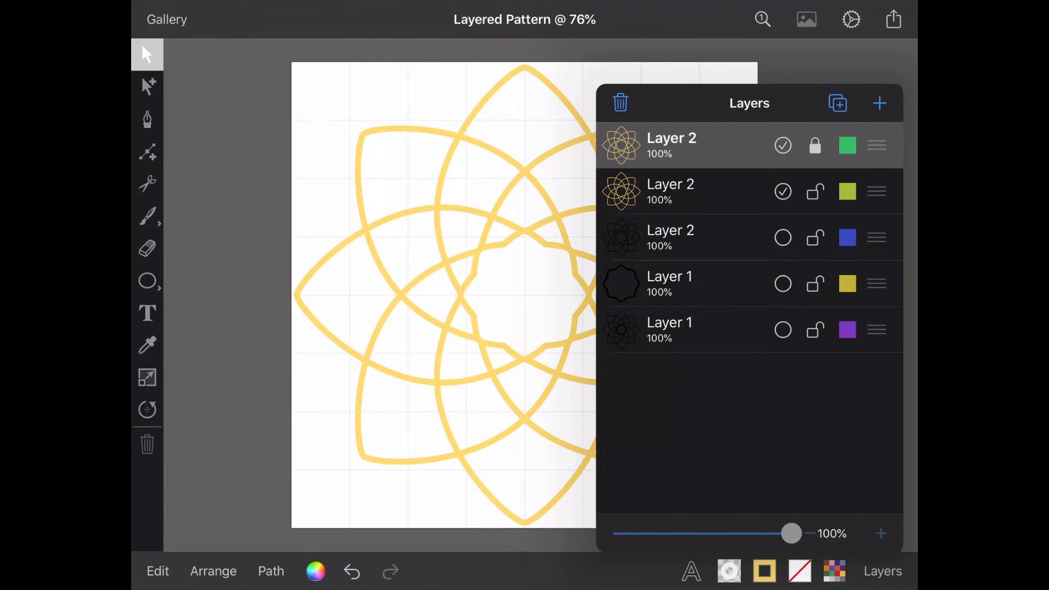
pyautogui.click(671, 191)
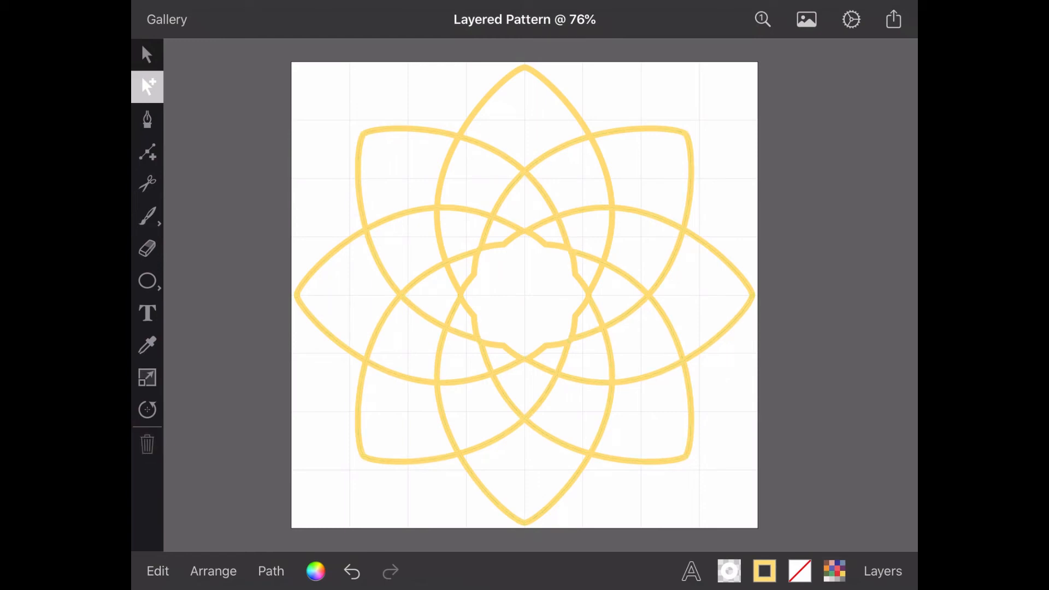
pyautogui.click(882, 570)
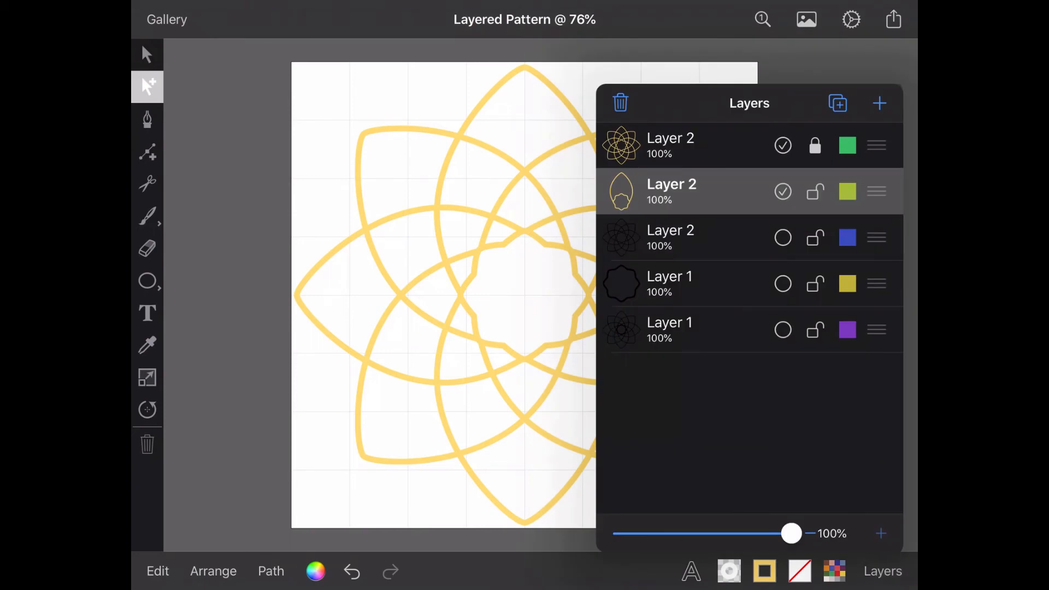
pyautogui.click(782, 146)
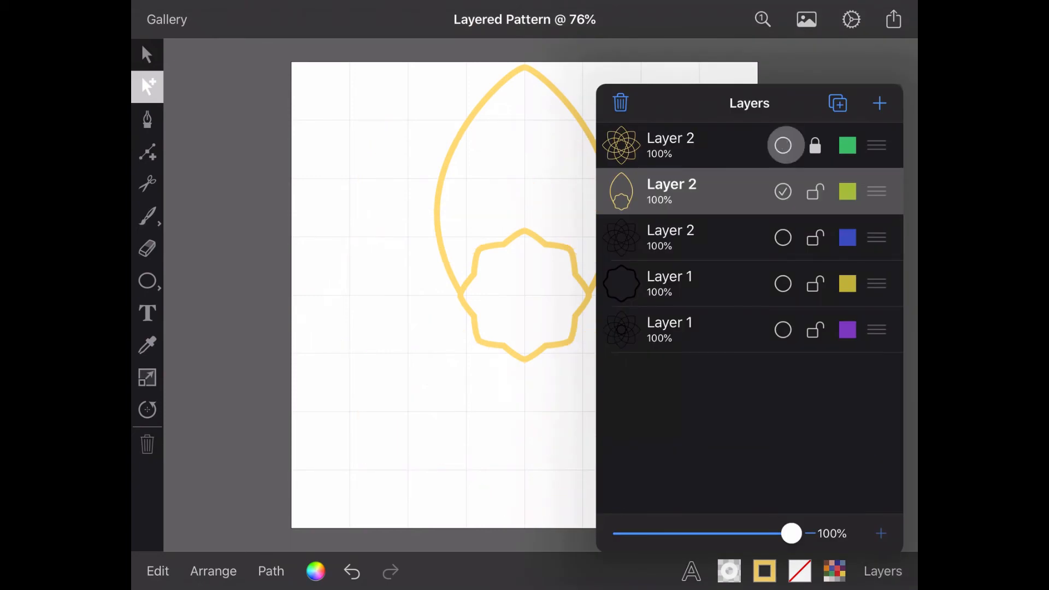
pyautogui.click(783, 146)
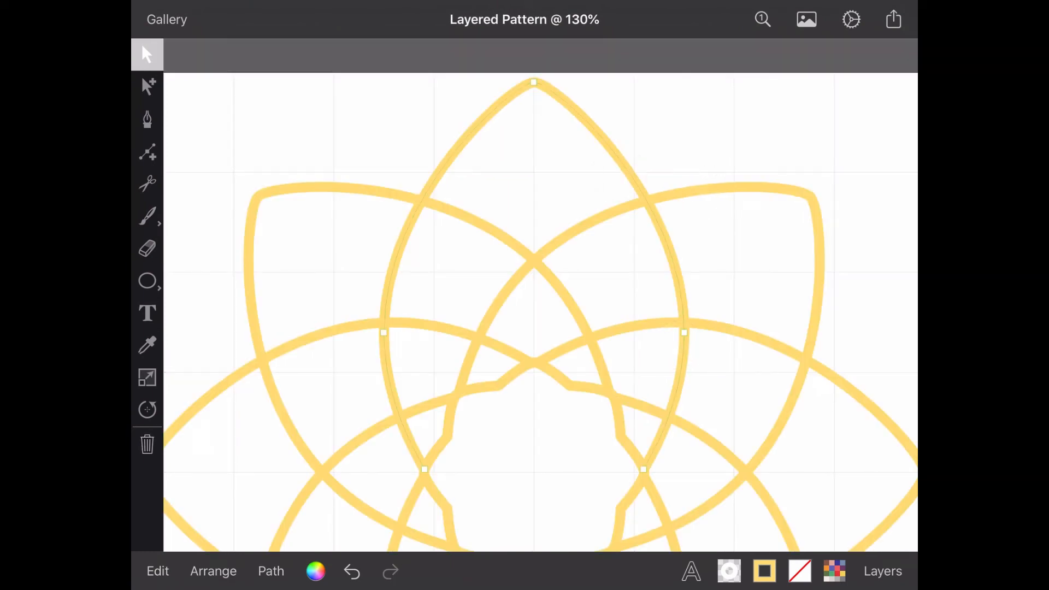
# Outline the upright petal's stroke into a shape and cut it across with the Scissors into a solid yellow petal.
pyautogui.click(271, 570)
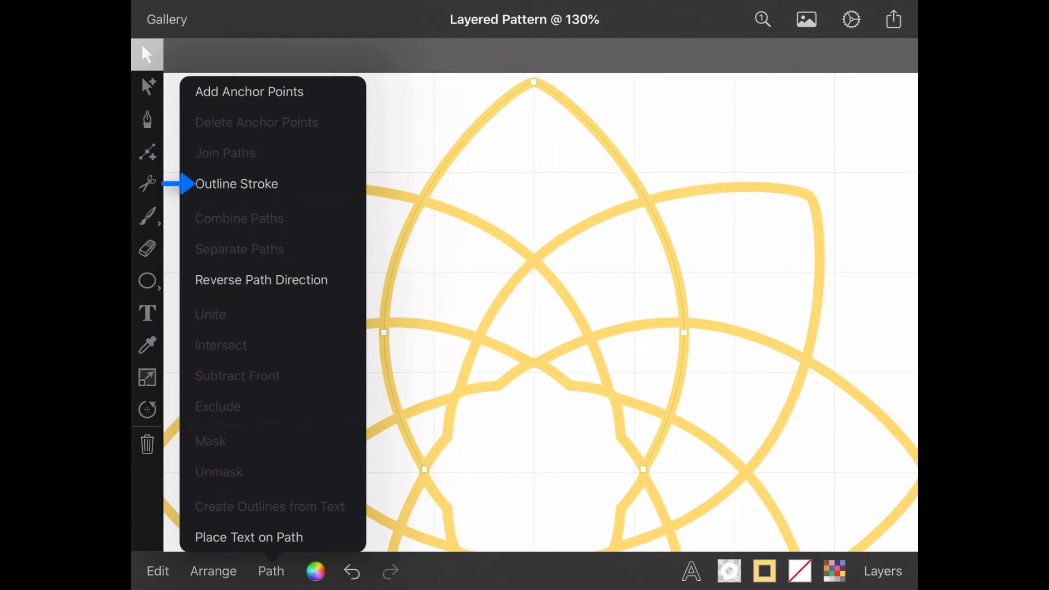
pyautogui.click(237, 183)
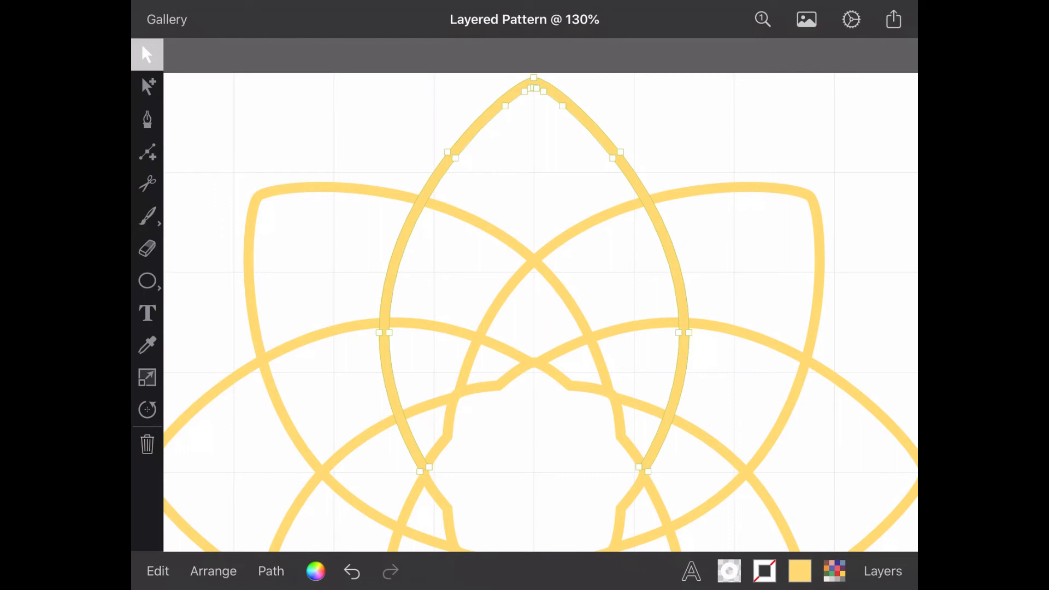
pyautogui.click(213, 570)
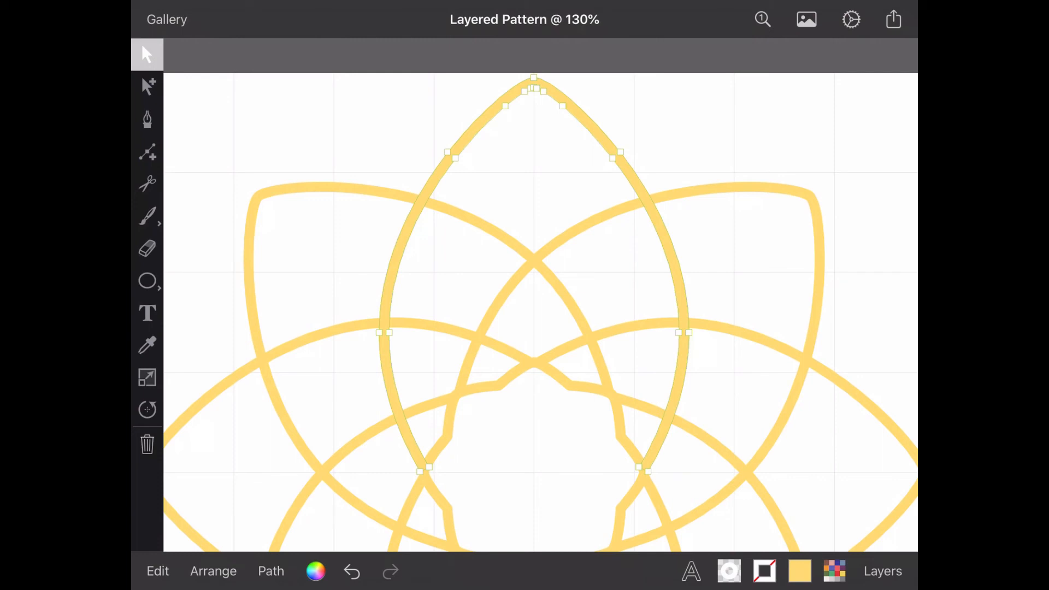
pyautogui.click(147, 183)
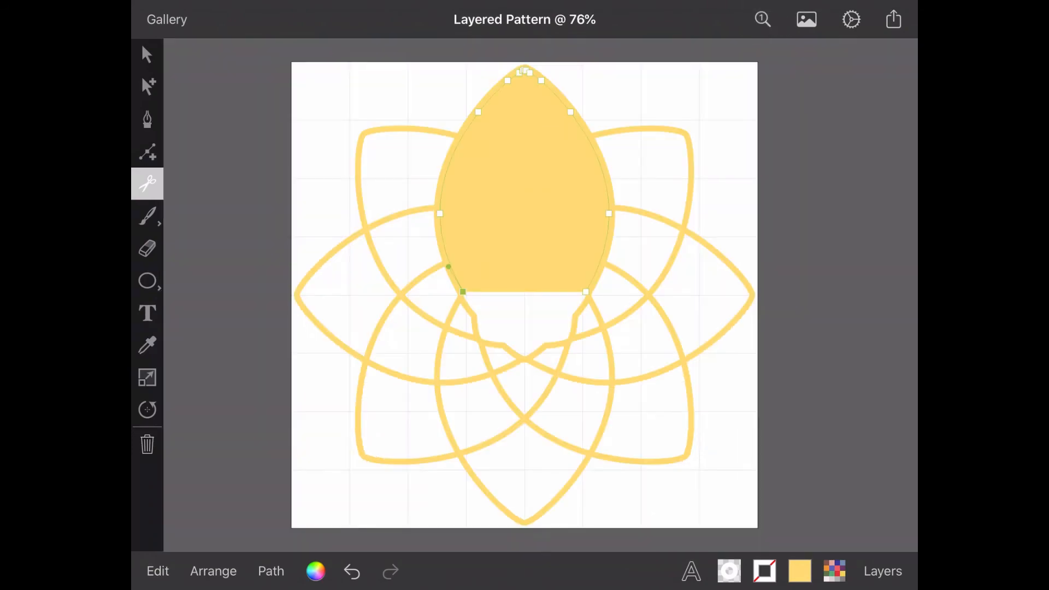
pyautogui.click(146, 55)
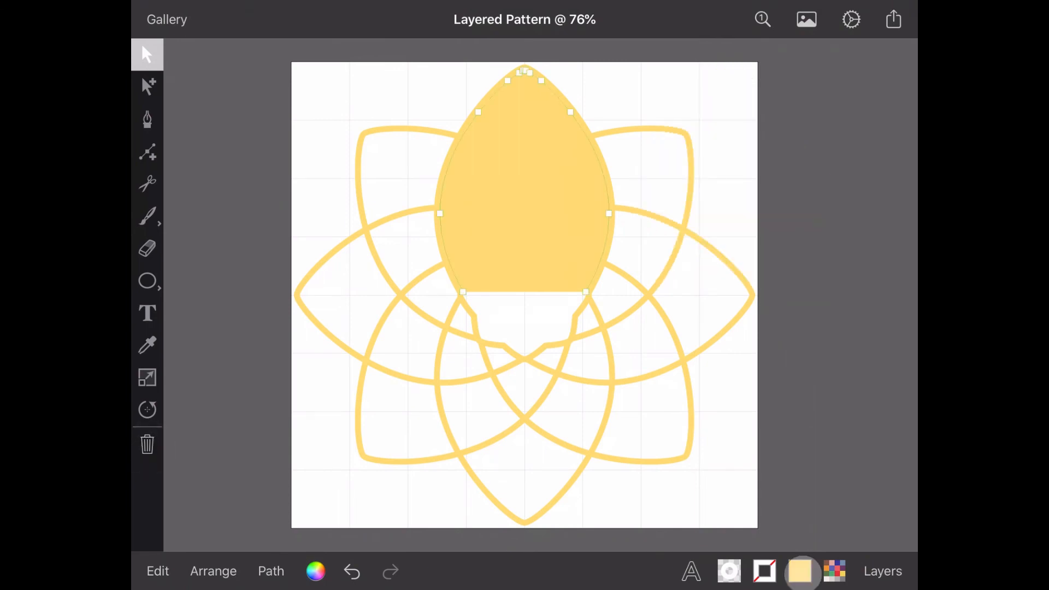
# Swap the petal piece's solid yellow fill to a yellow outline band.
pyautogui.click(800, 570)
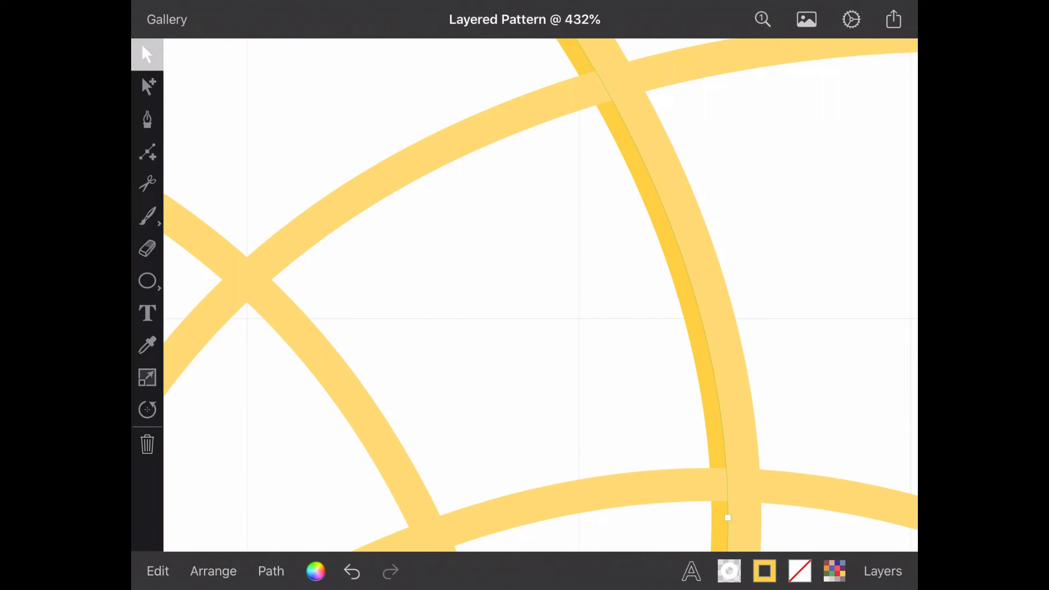
pyautogui.scroll(-3)
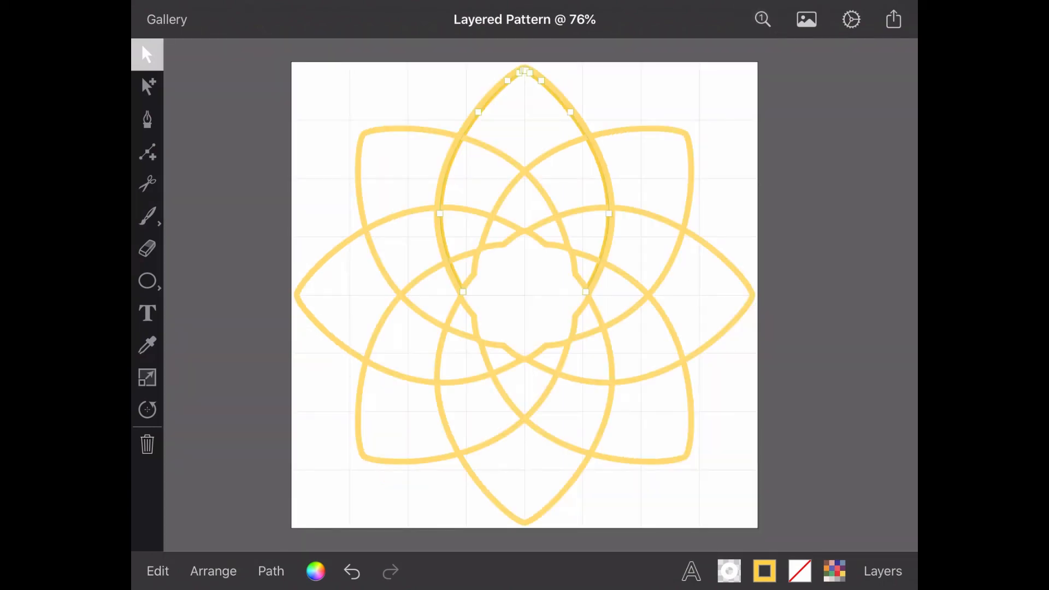
# Adjust the petal piece's stroke, then duplicate and rotate copies onto the other rosette petals.
pyautogui.click(763, 570)
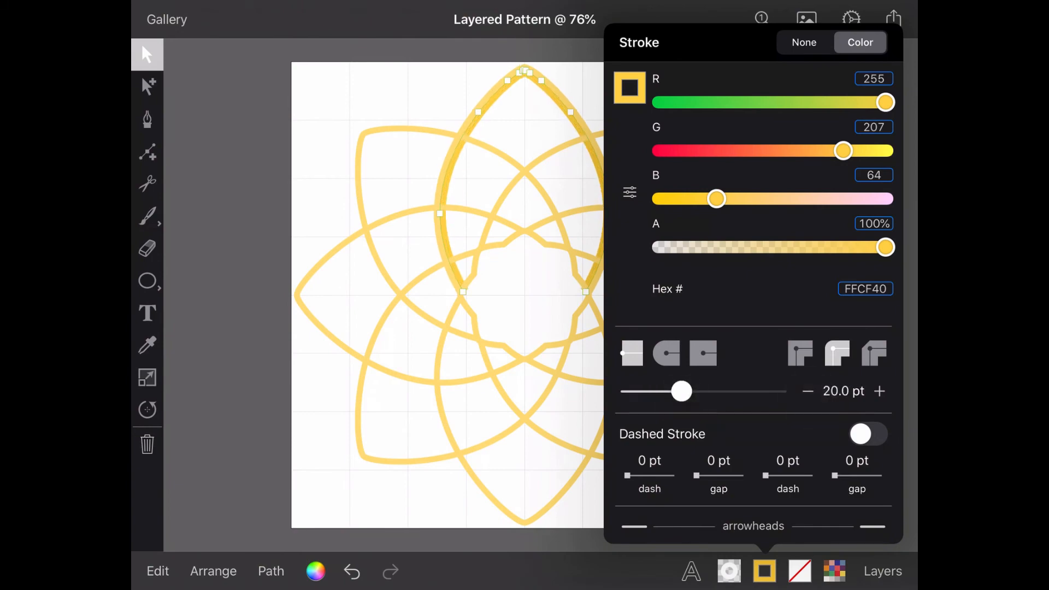
pyautogui.click(763, 570)
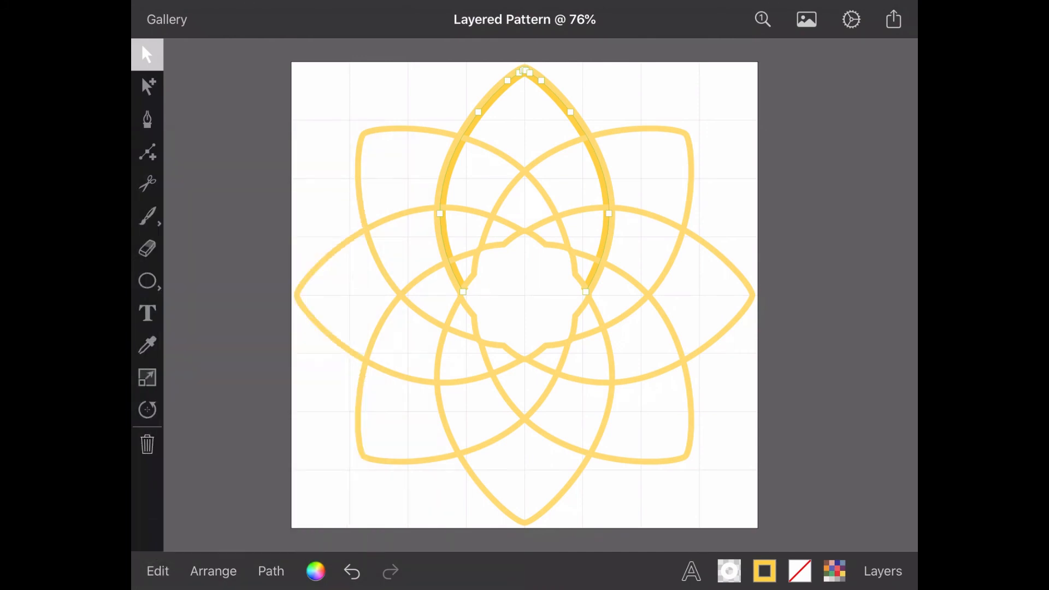
pyautogui.click(146, 409)
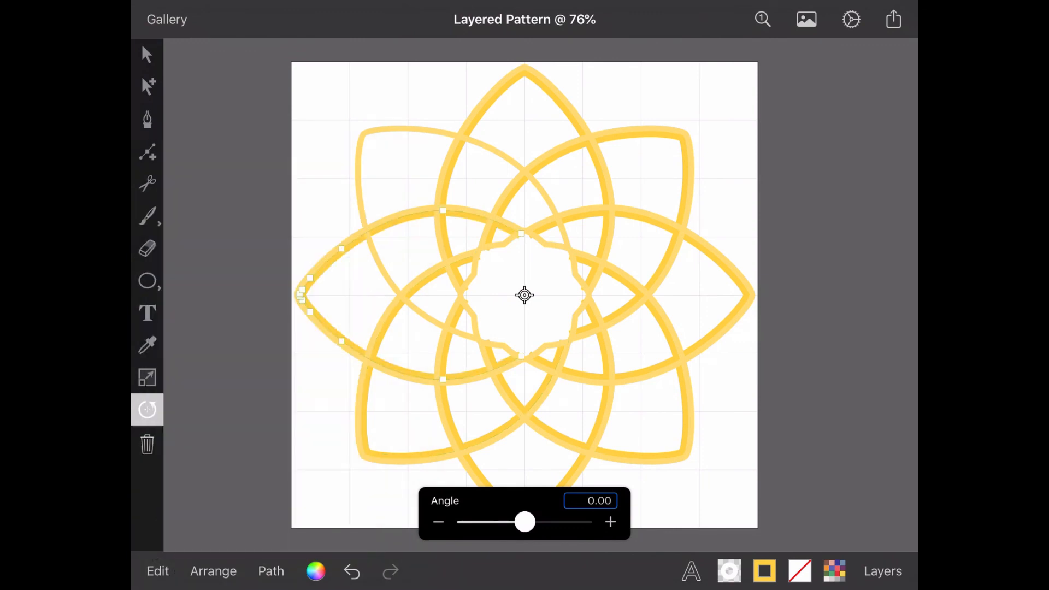
pyautogui.click(146, 54)
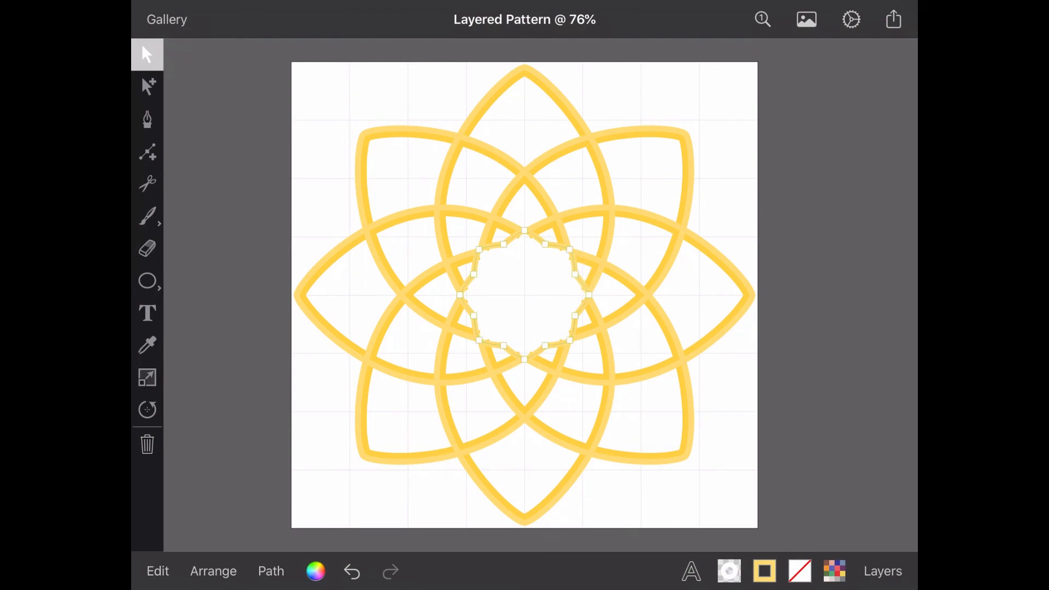
# Outline the central star's stroke and swap its fill to stroke, matching the petals' two-tone band.
pyautogui.click(213, 570)
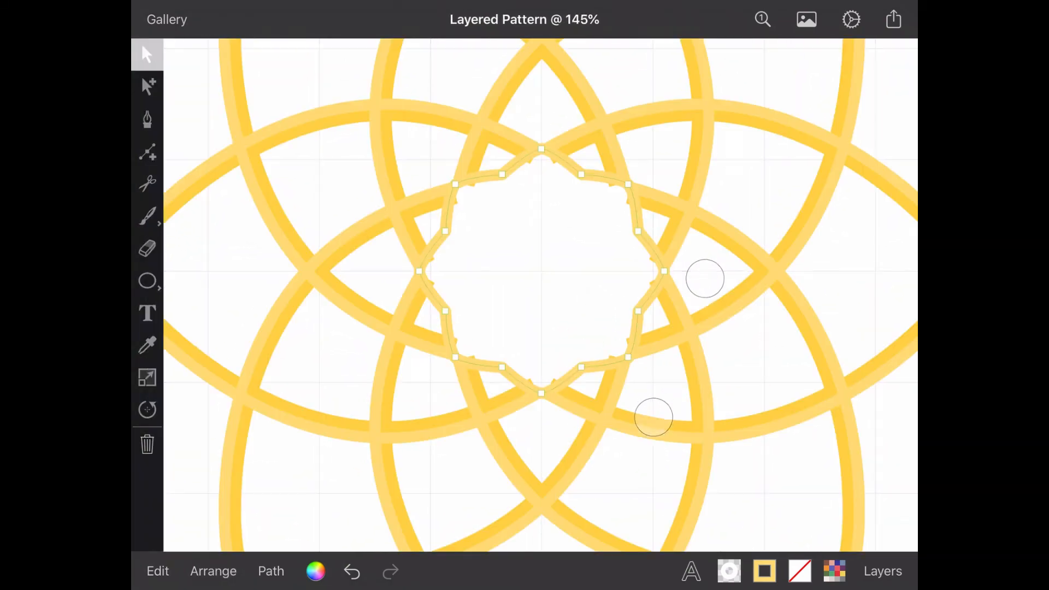
pyautogui.click(270, 570)
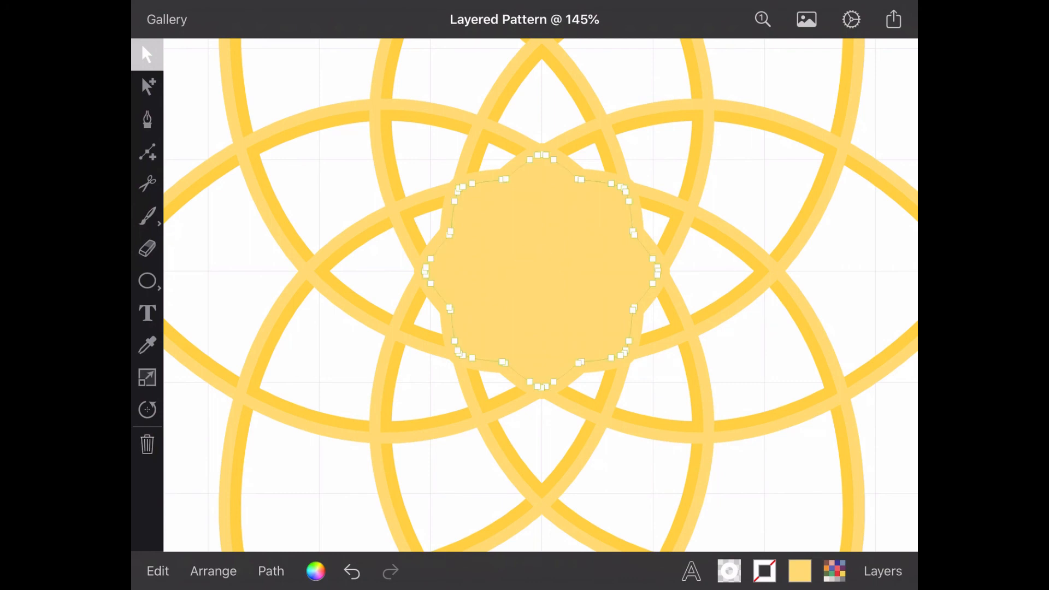
pyautogui.click(146, 345)
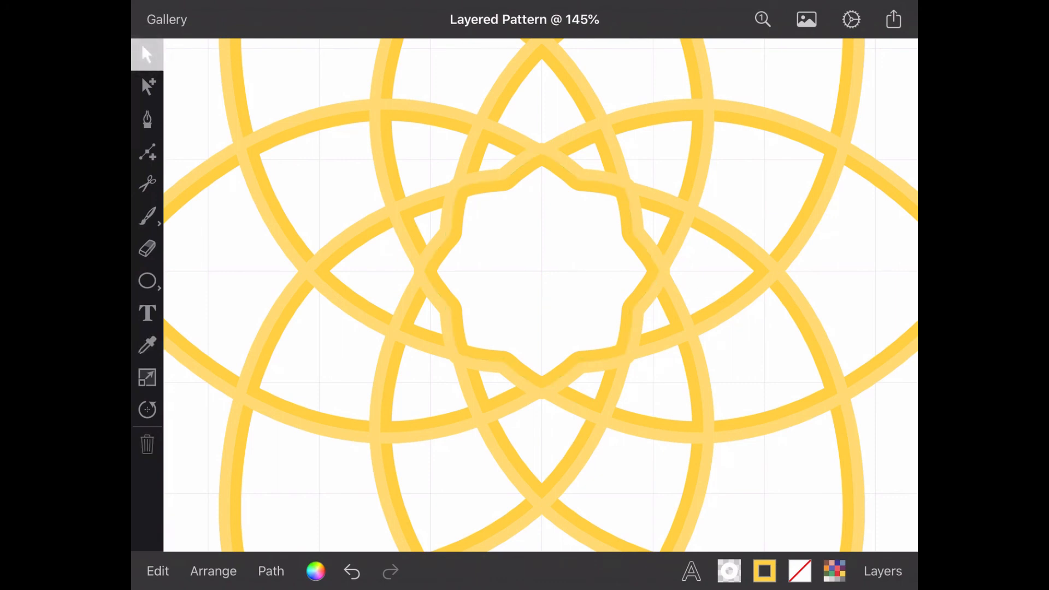
# Show the five-layer stack with only the two yellow rosette copies visible.
pyautogui.click(881, 570)
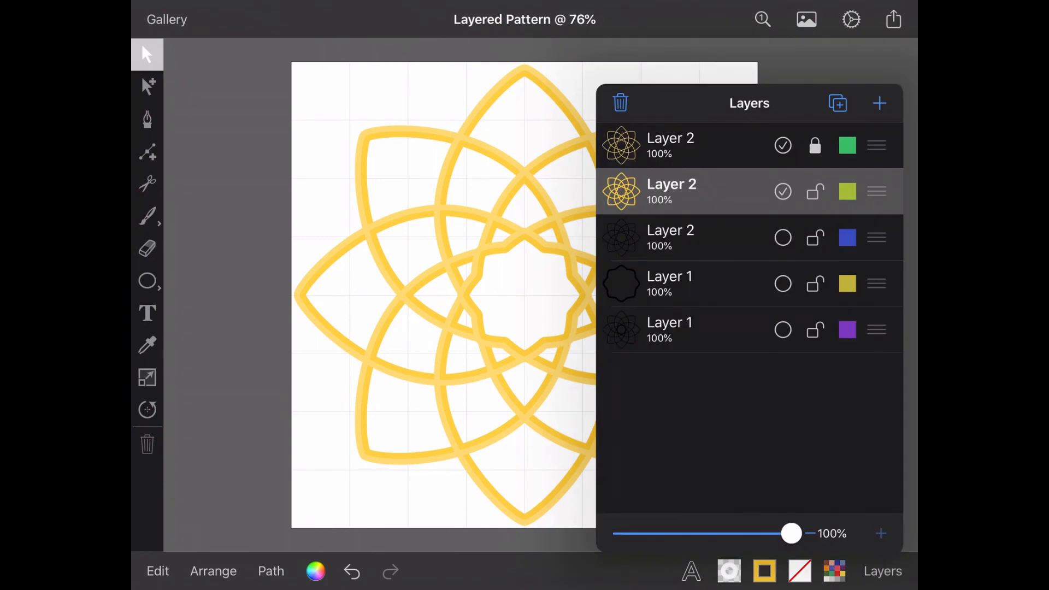